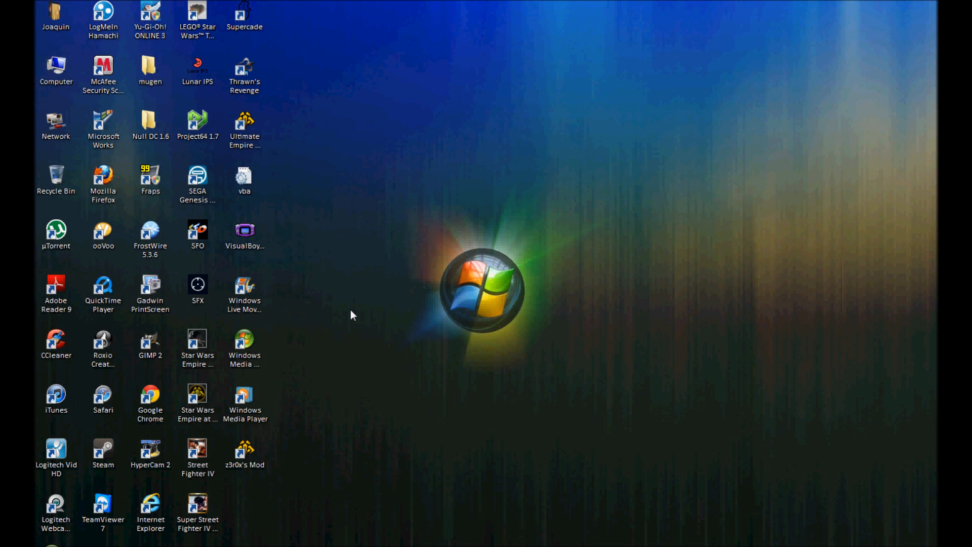
# In the user's Saved Games folder, select DS Emulator and start deleting it.
pyautogui.doubleClick(54, 13)
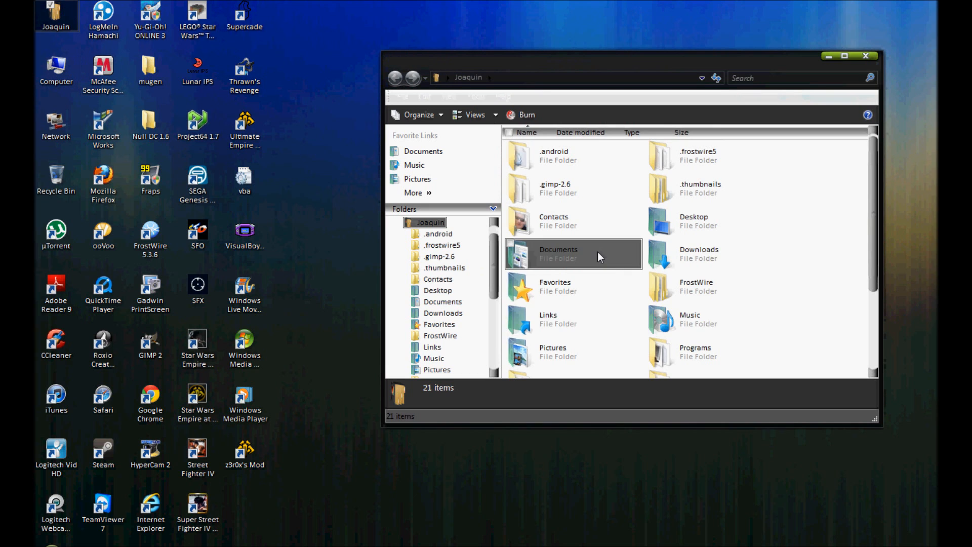
pyautogui.scroll(-3)
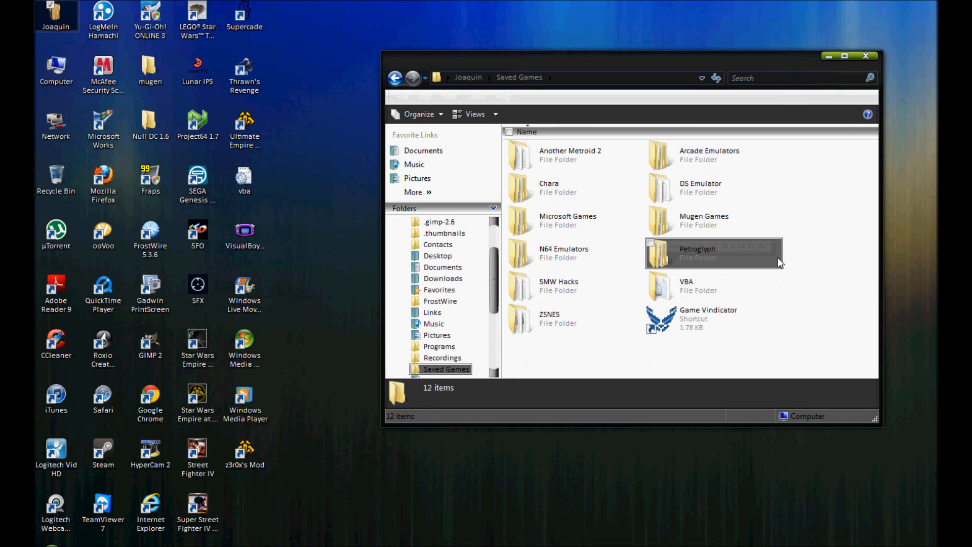
pyautogui.moveTo(517, 186)
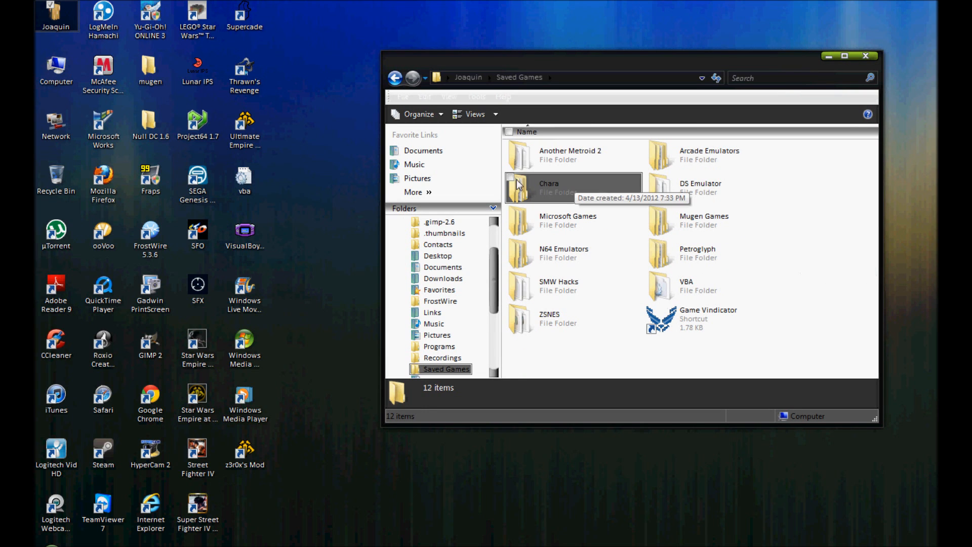
pyautogui.moveTo(701, 187)
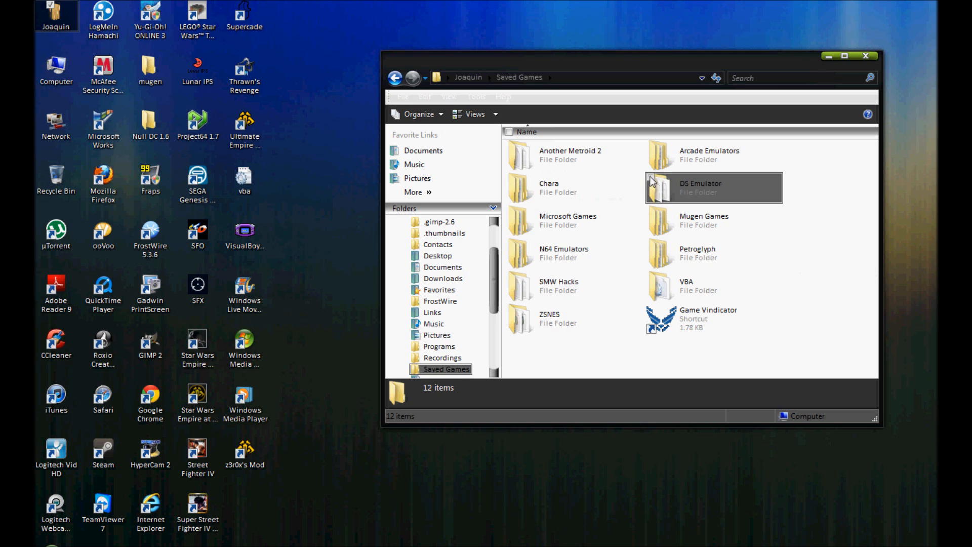
pyautogui.click(700, 188)
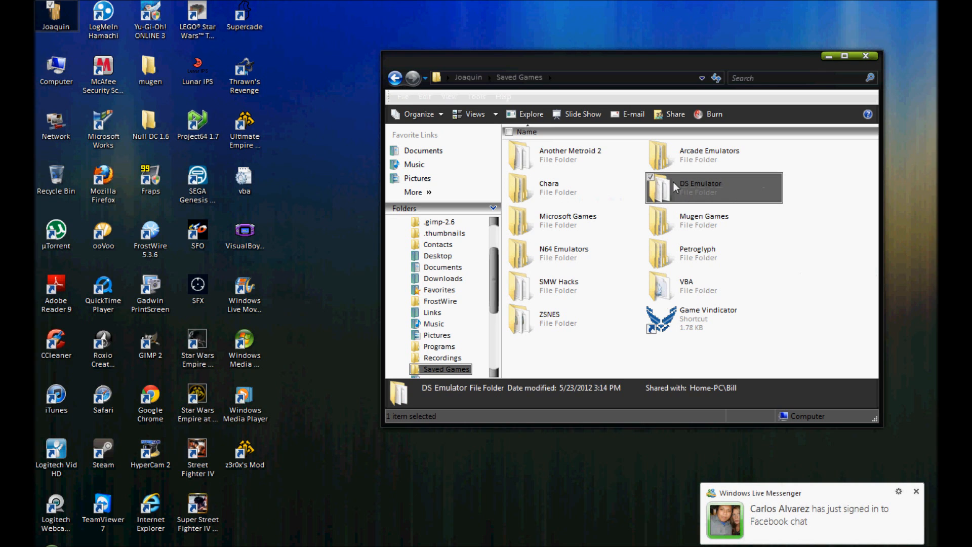
pyautogui.press('Delete')
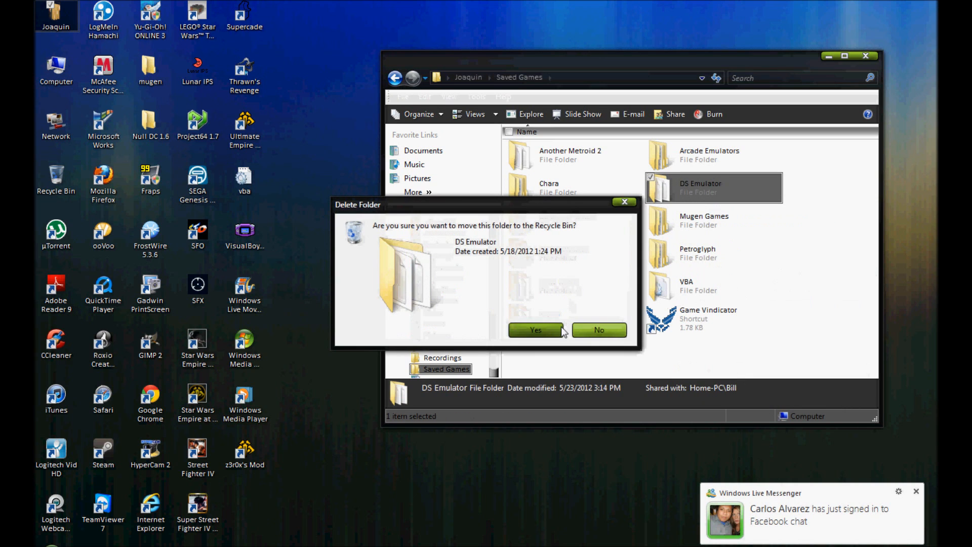
# Confirm moving the DS Emulator folder to the Recycle Bin.
pyautogui.click(534, 329)
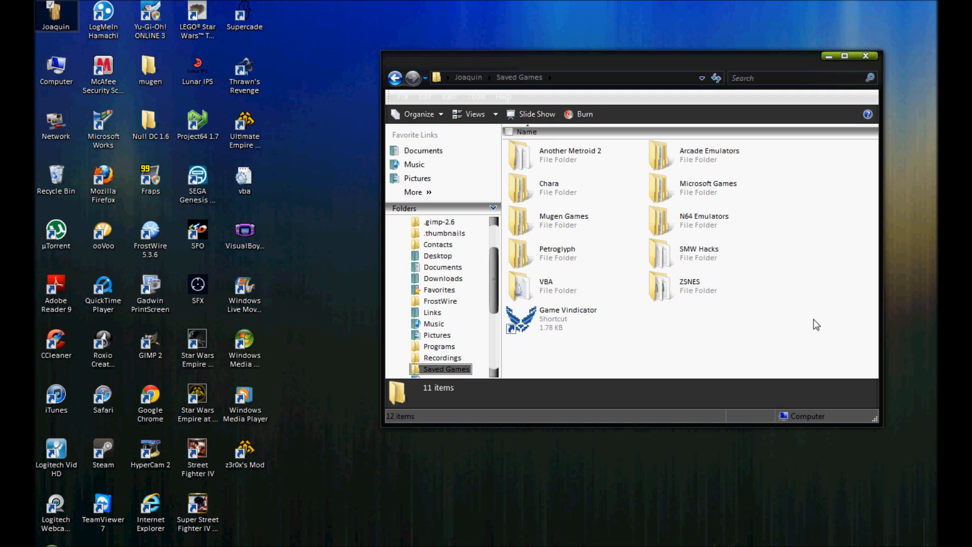
pyautogui.moveTo(803, 325)
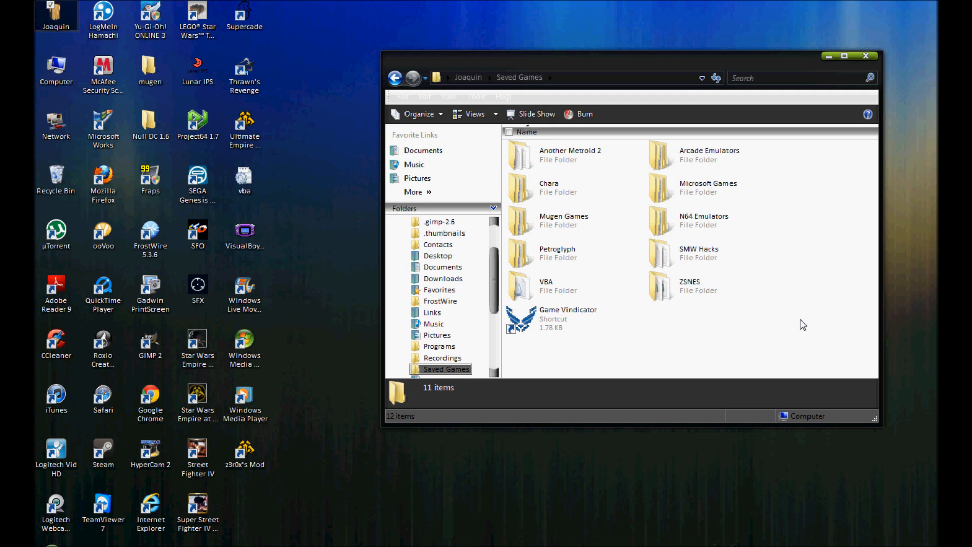
pyautogui.moveTo(818, 67)
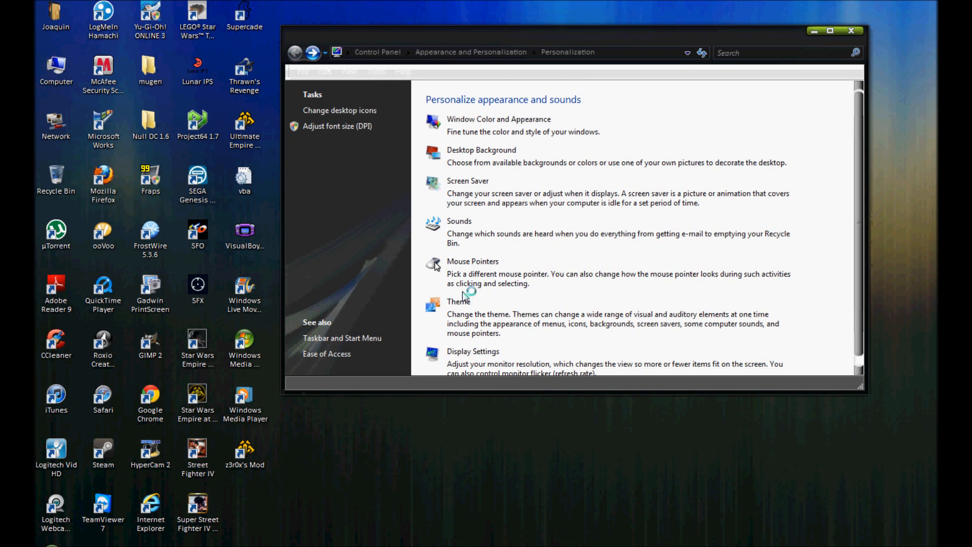
# In Window Color and Appearance, pick the SteelFlash 100k colour scheme from the list.
pyautogui.click(498, 119)
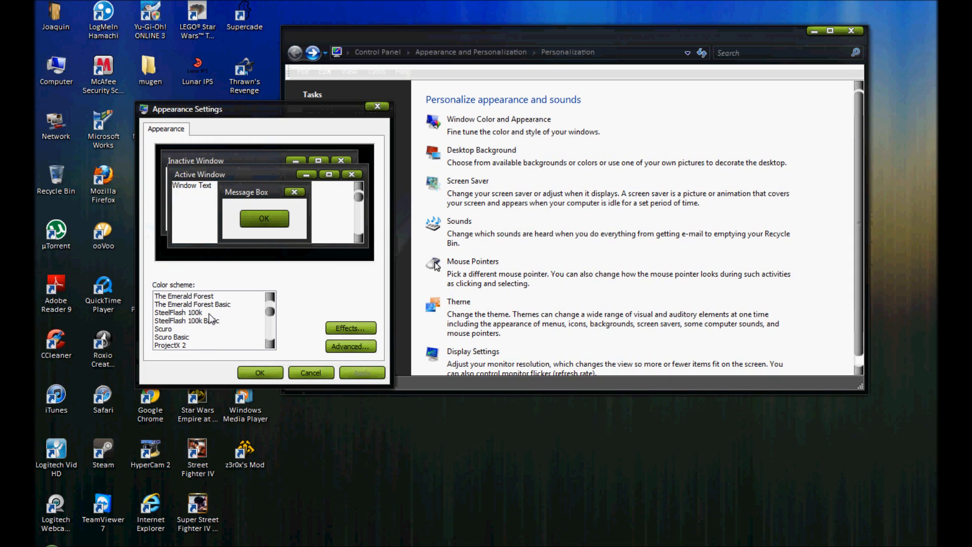
pyautogui.scroll(-3)
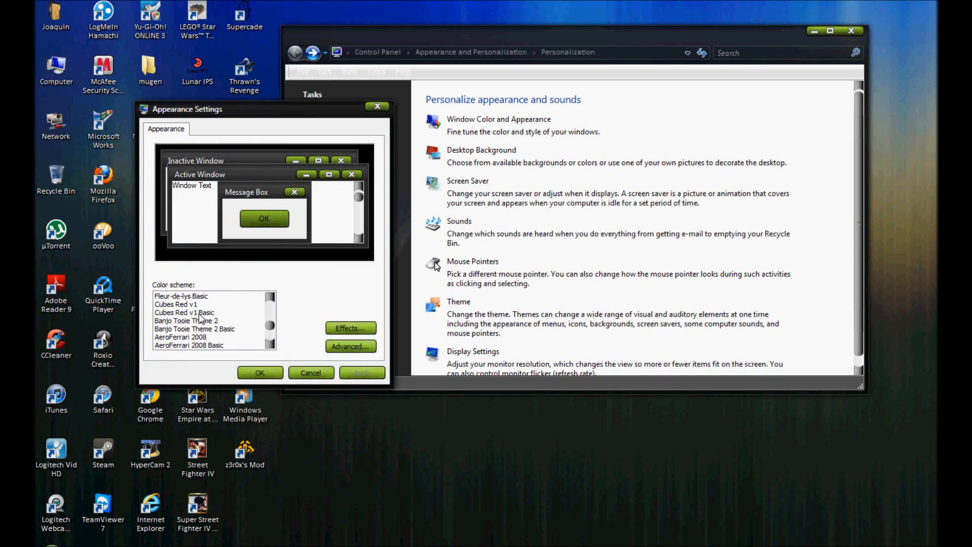
pyautogui.scroll(-3)
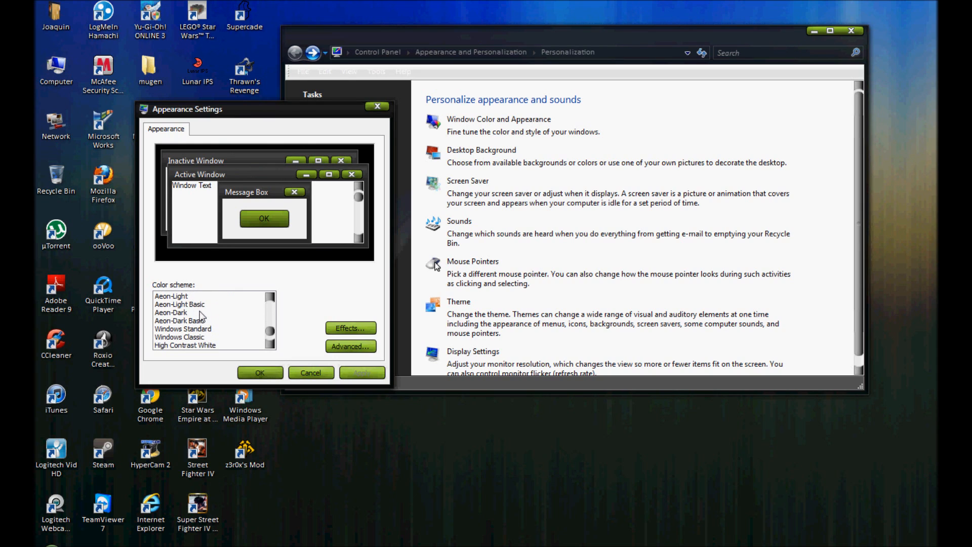
pyautogui.scroll(-3)
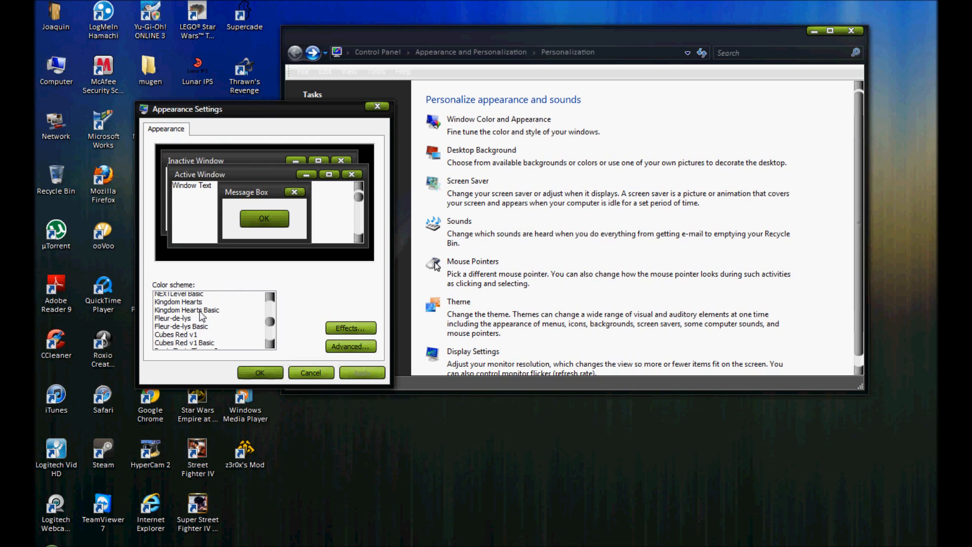
pyautogui.scroll(-3)
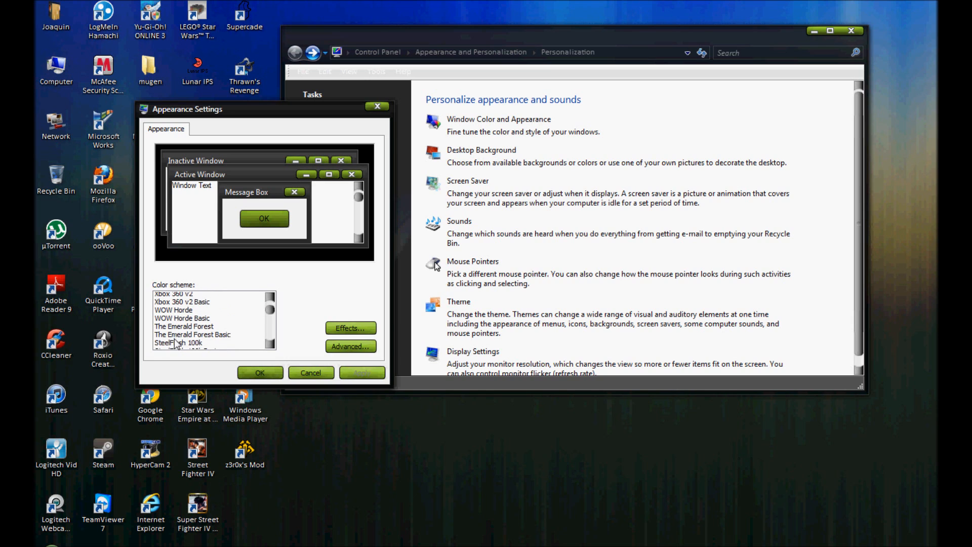
pyautogui.click(178, 336)
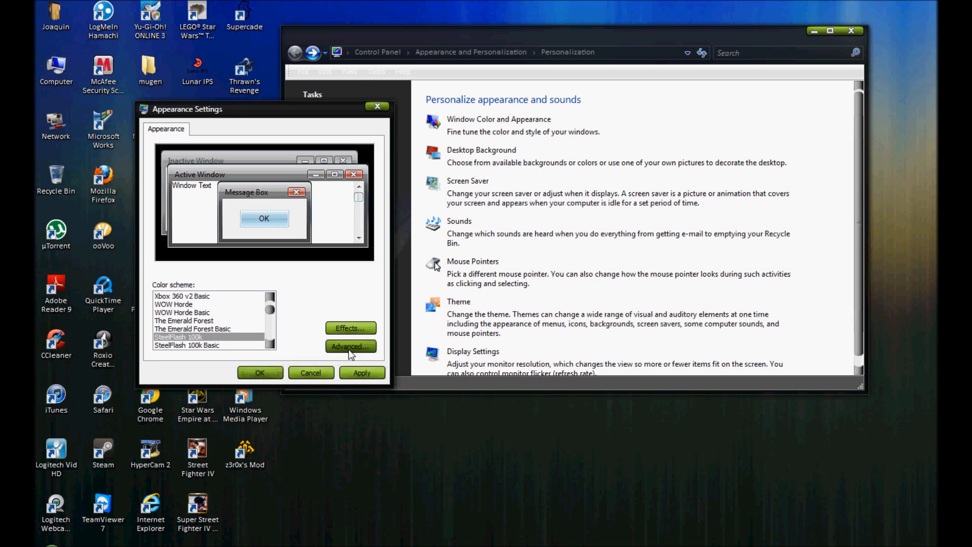
# In Advanced Appearance, choose the Icon item and browse its font list.
pyautogui.click(351, 346)
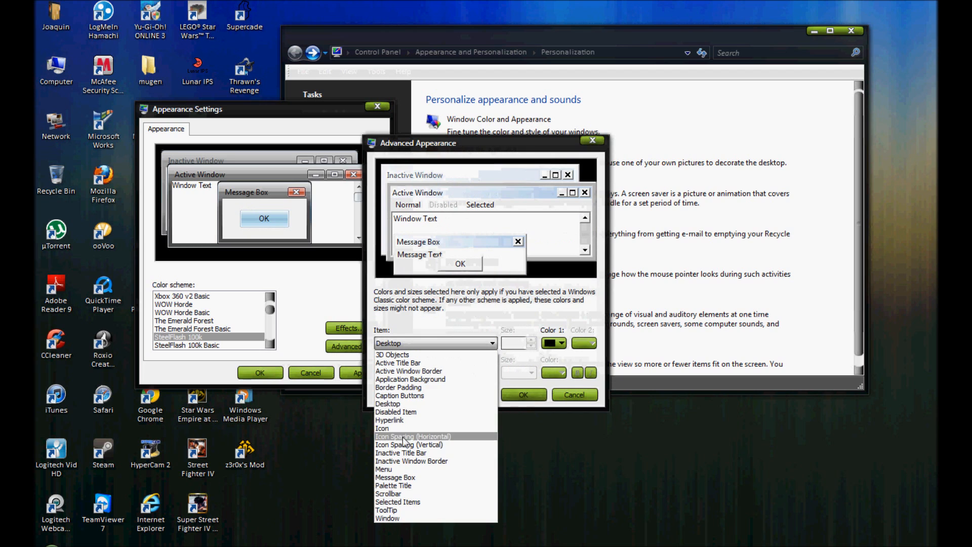
pyautogui.click(383, 428)
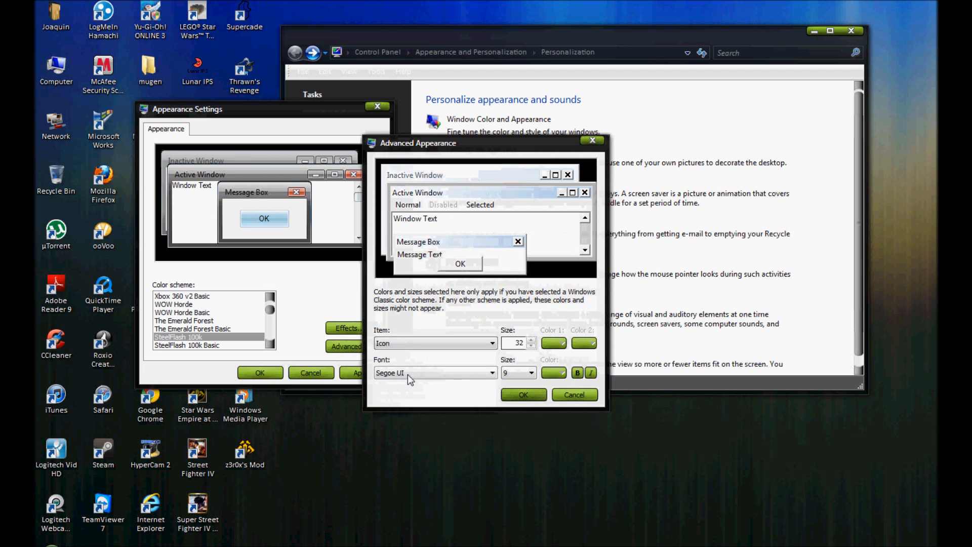
pyautogui.click(492, 373)
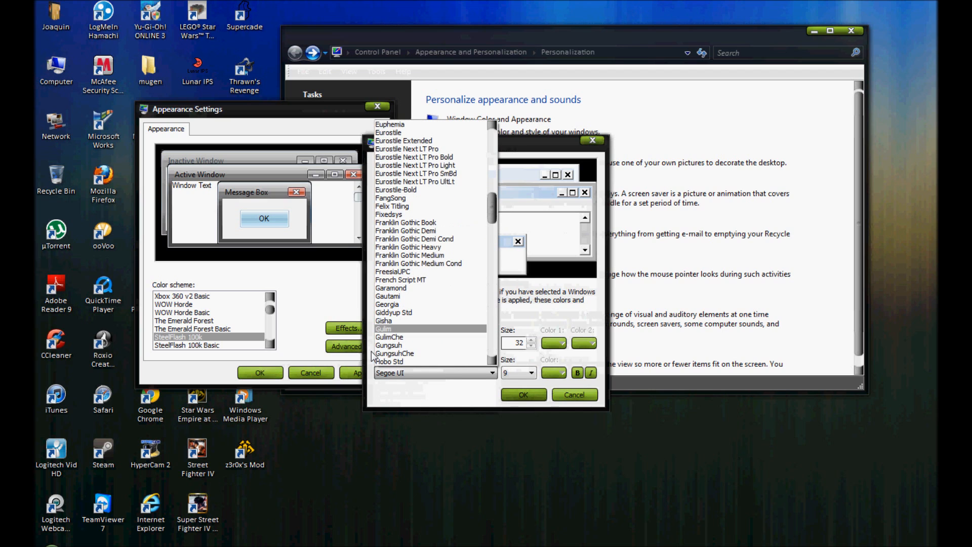
pyautogui.scroll(-3)
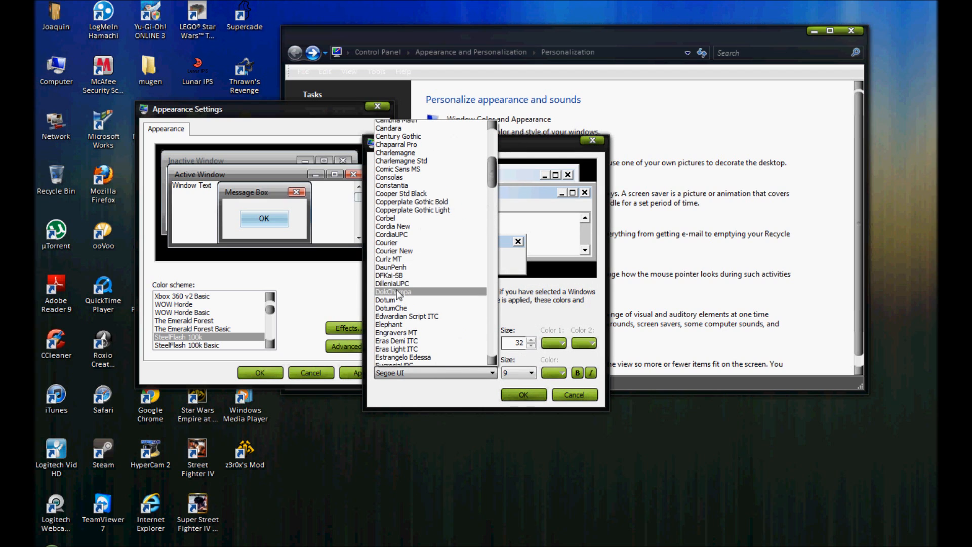
pyautogui.scroll(3)
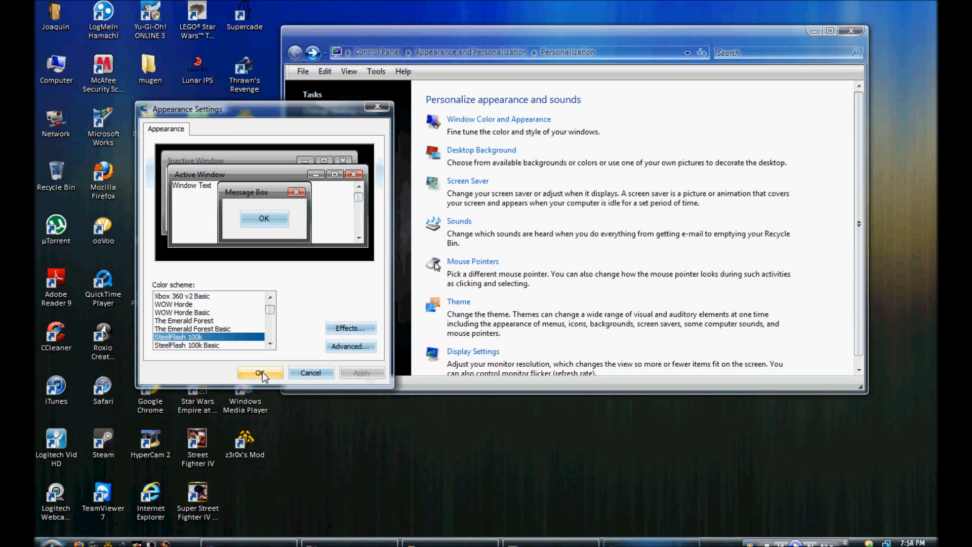
# Accept the colour scheme, close Control Panel and return to the desktop's mugen folder.
pyautogui.click(261, 373)
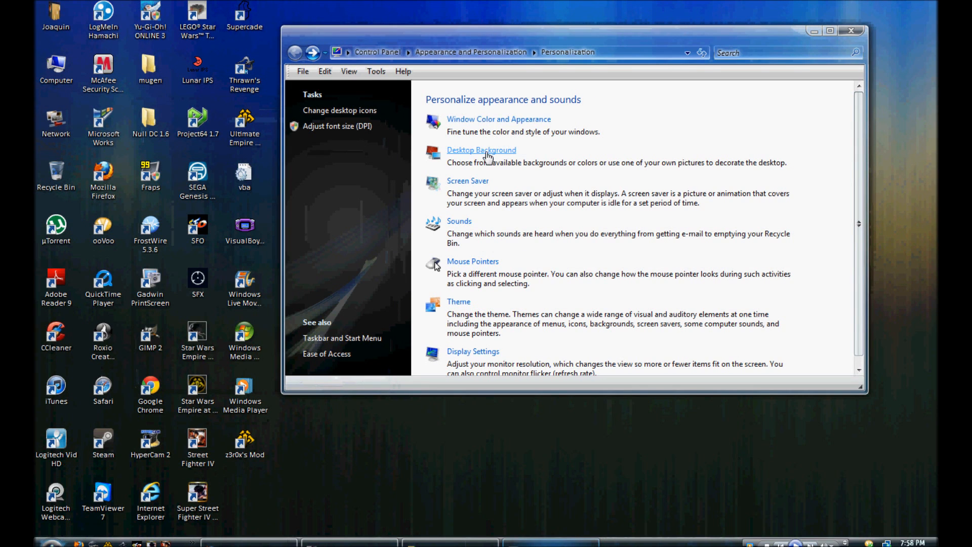
pyautogui.click(481, 150)
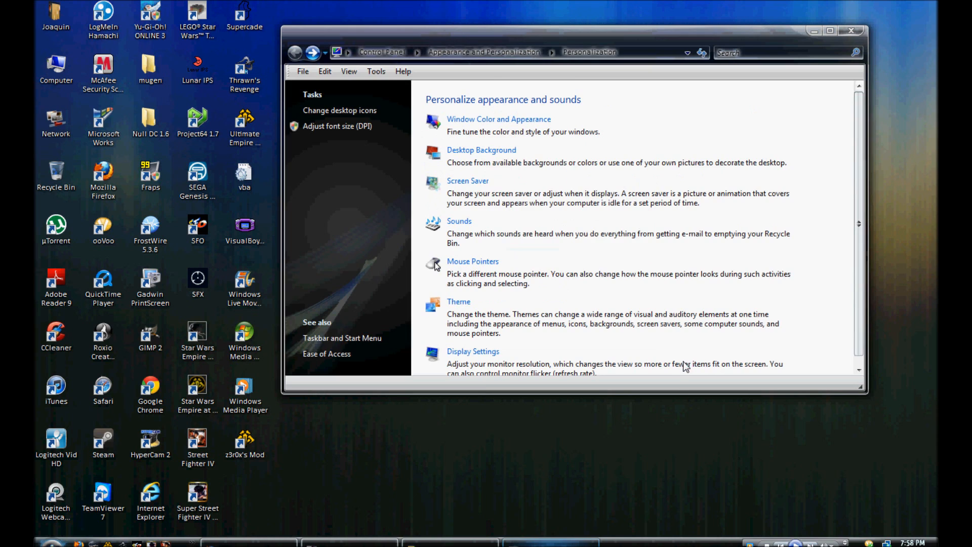
pyautogui.moveTo(852, 30)
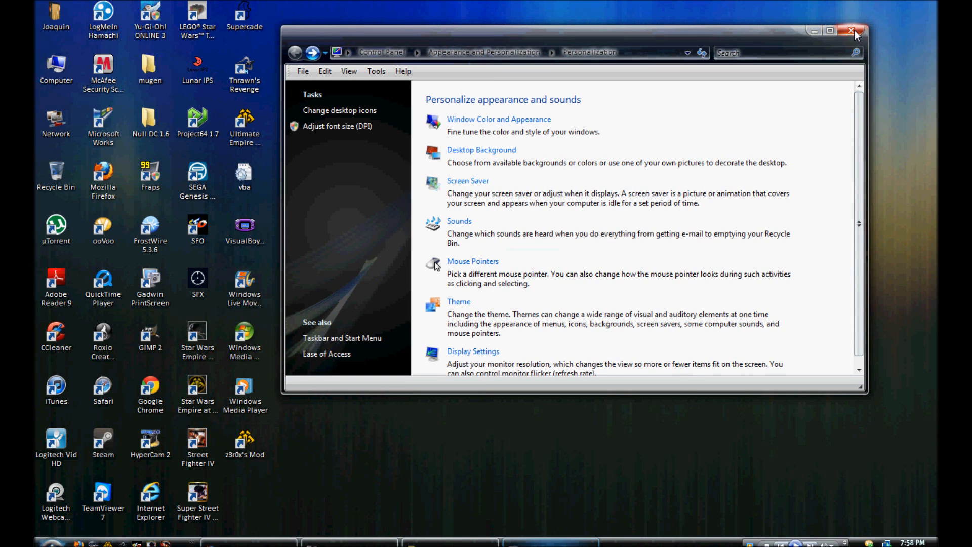
pyautogui.moveTo(854, 32)
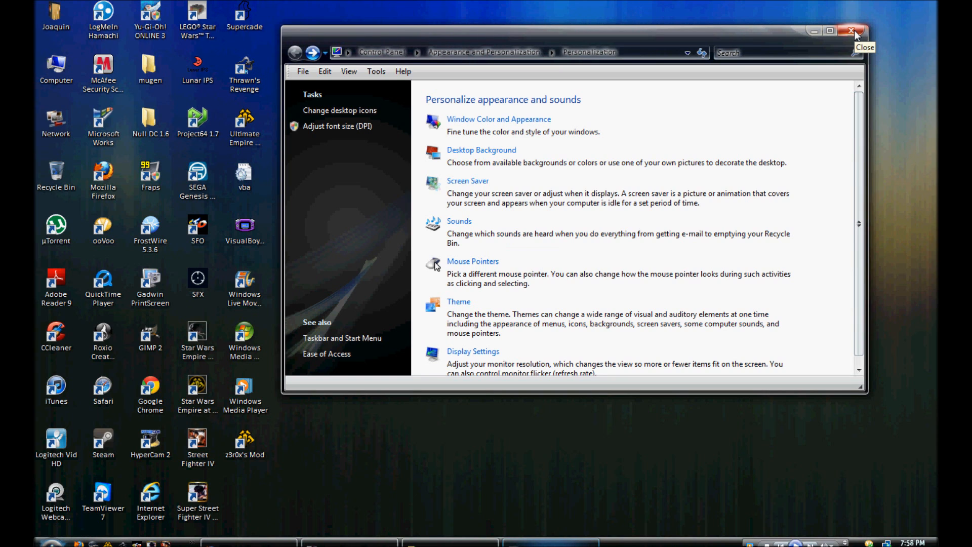
pyautogui.click(855, 32)
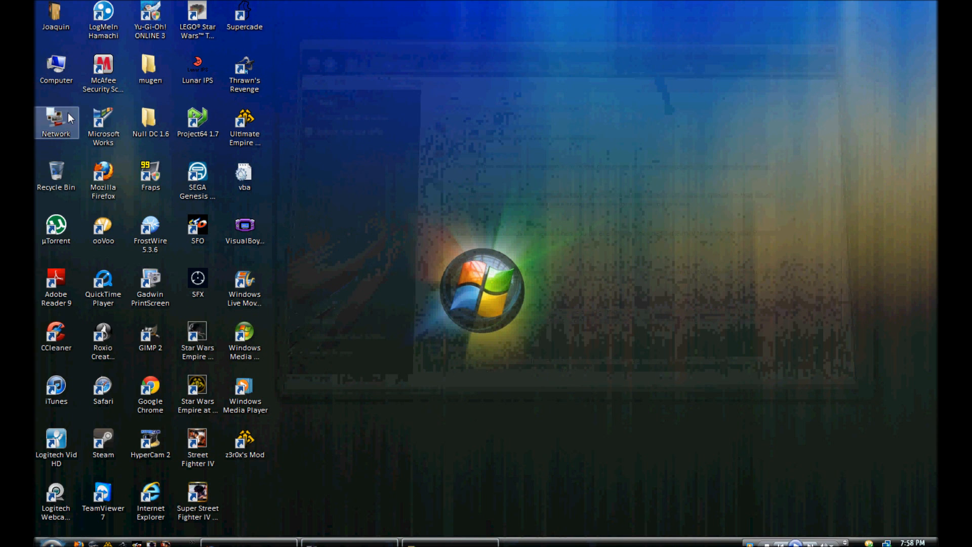
pyautogui.click(150, 118)
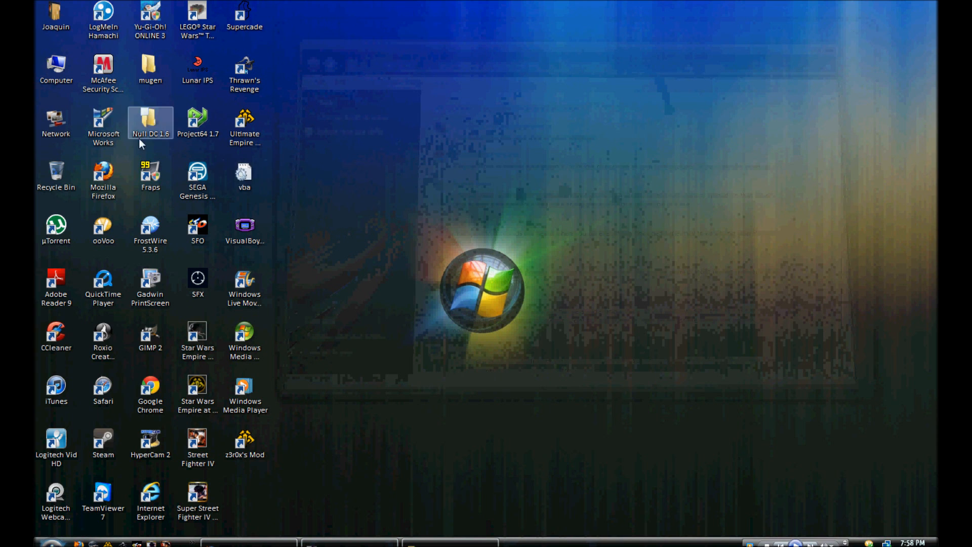
pyautogui.moveTo(150, 81)
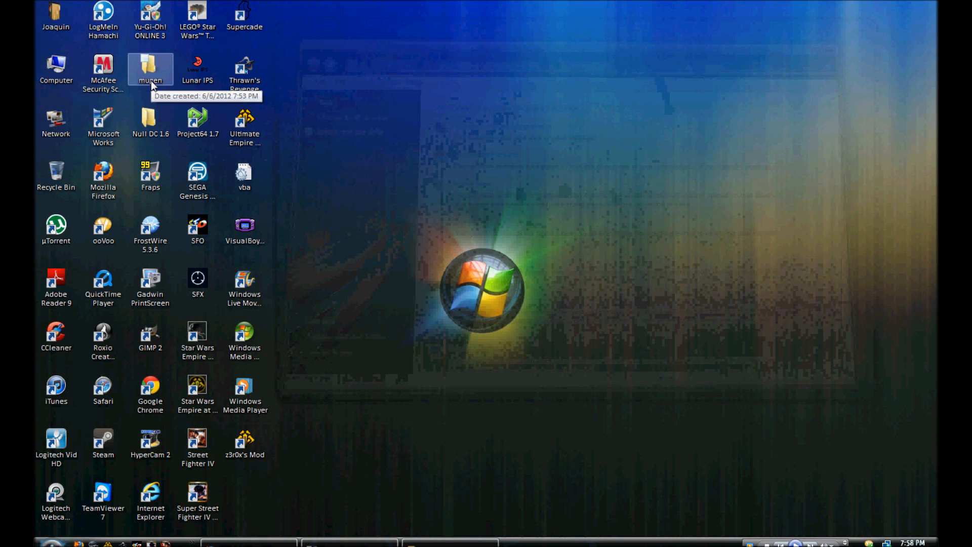
# Open the desktop mugen folder, then its data folder and the mugen1 subfolder.
pyautogui.doubleClick(150, 67)
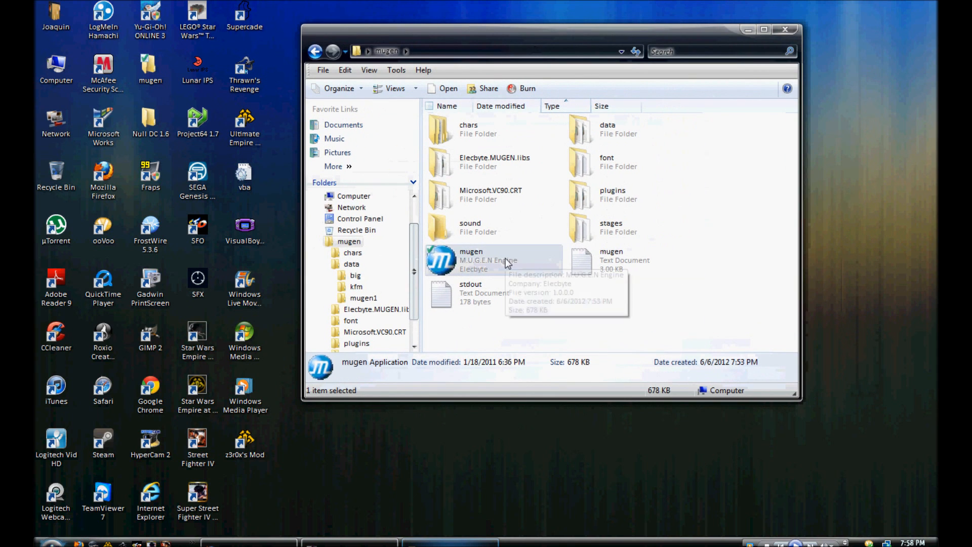
pyautogui.moveTo(622, 276)
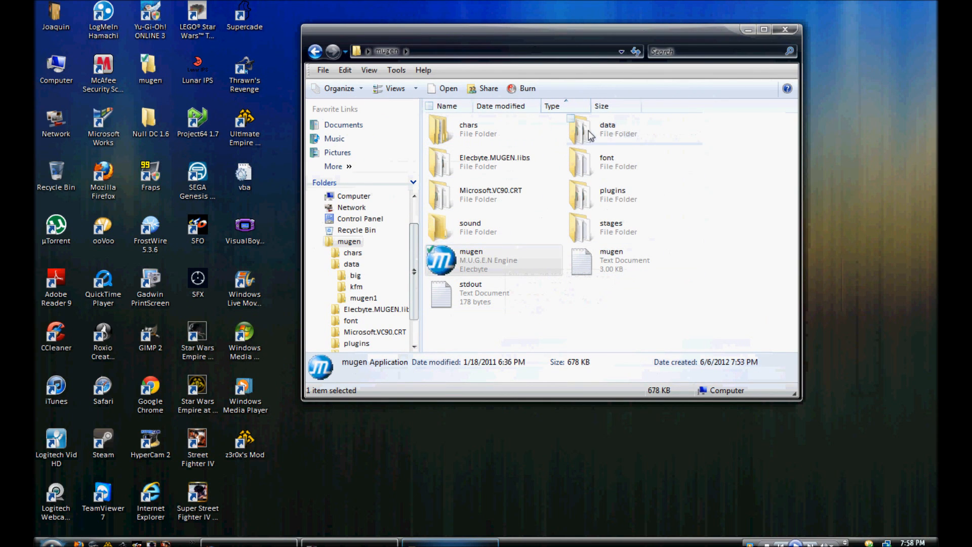
pyautogui.doubleClick(606, 128)
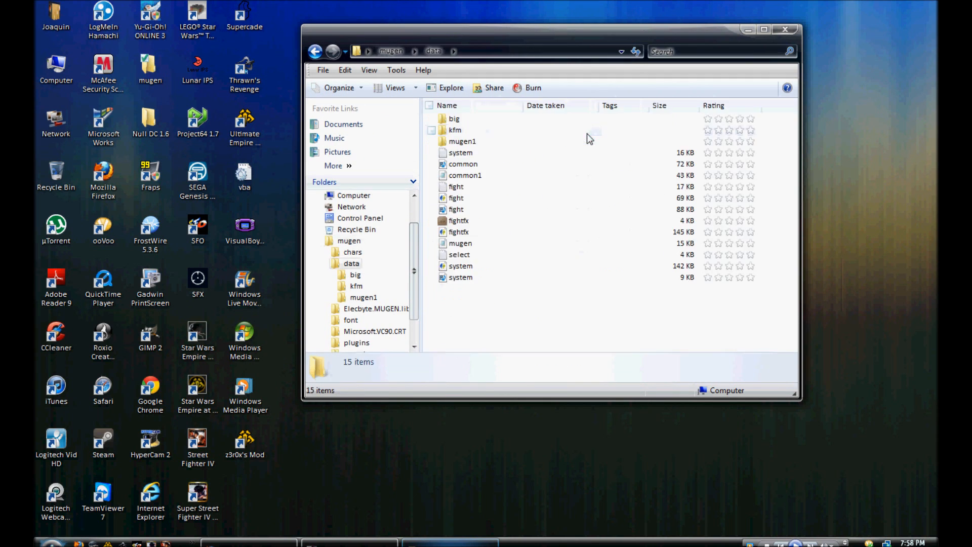
pyautogui.moveTo(462, 142)
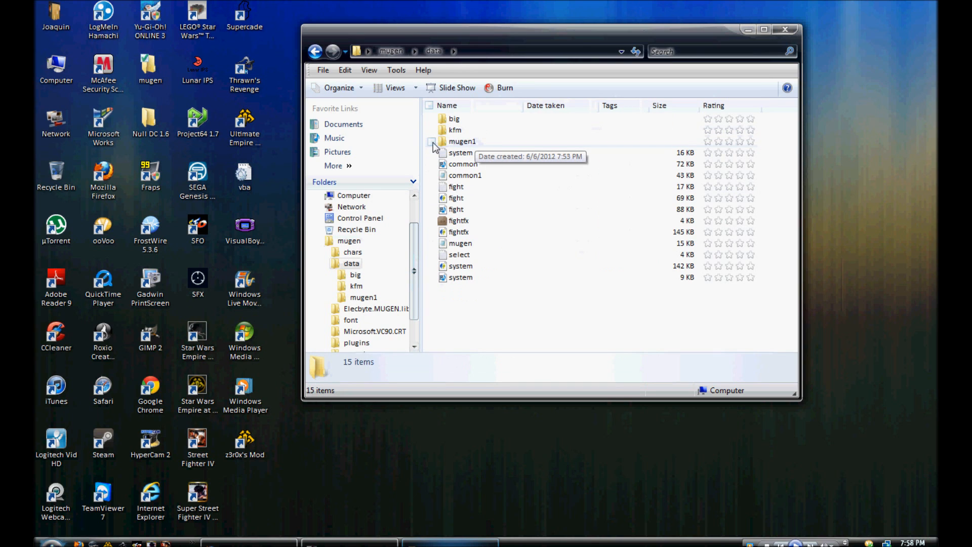
pyautogui.moveTo(772, 147)
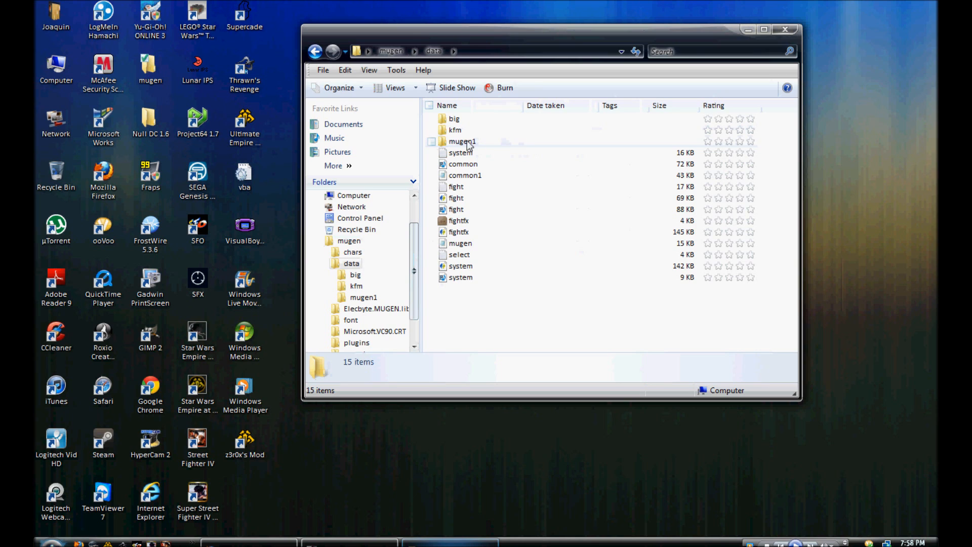
pyautogui.moveTo(460, 153)
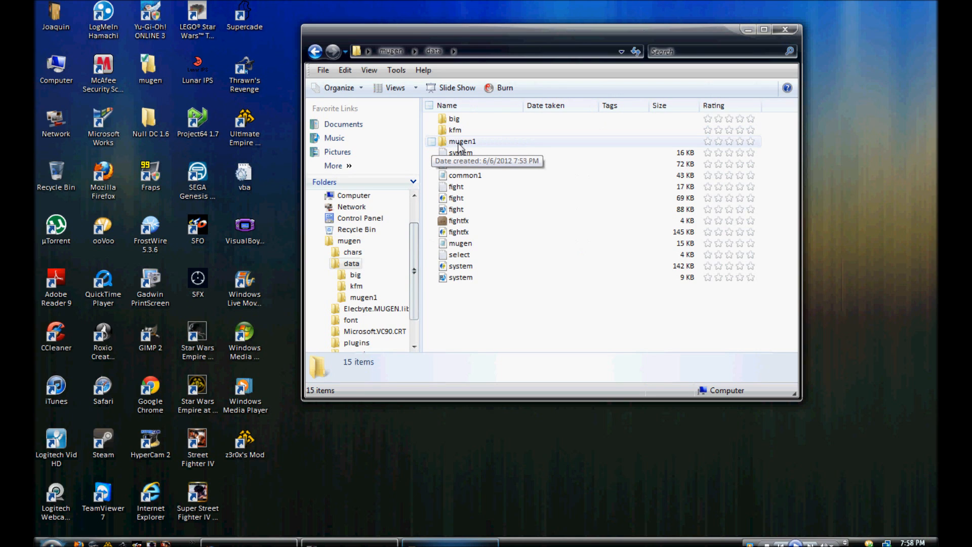
pyautogui.doubleClick(463, 142)
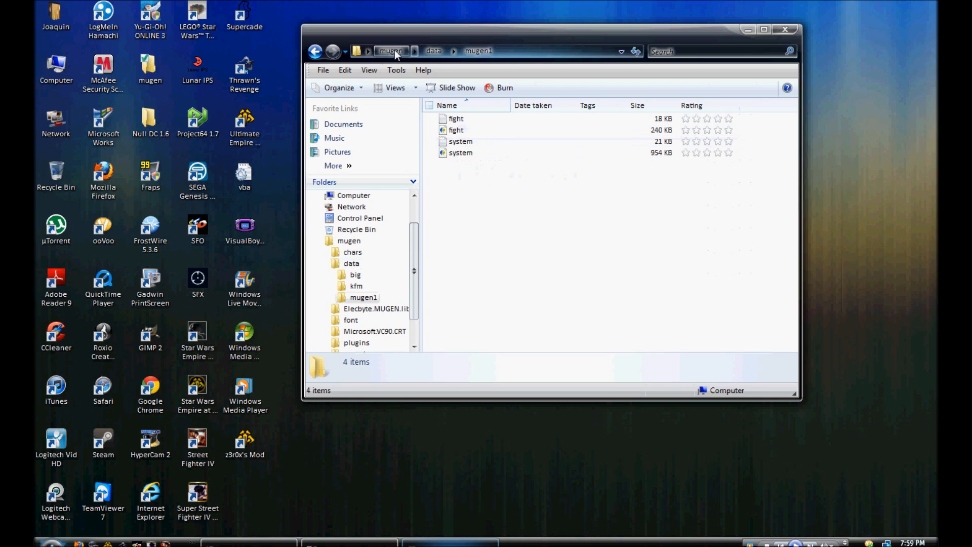
pyautogui.moveTo(413, 60)
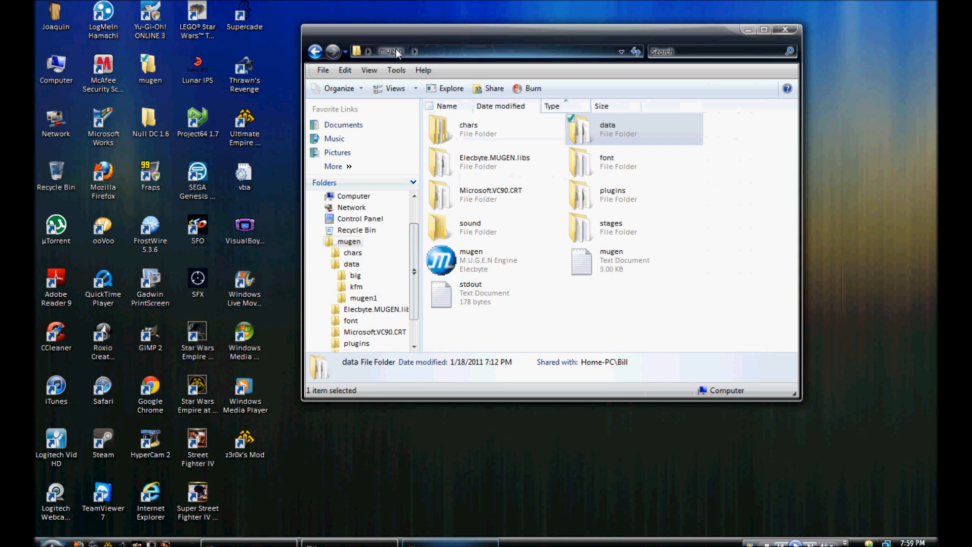
pyautogui.moveTo(471, 259)
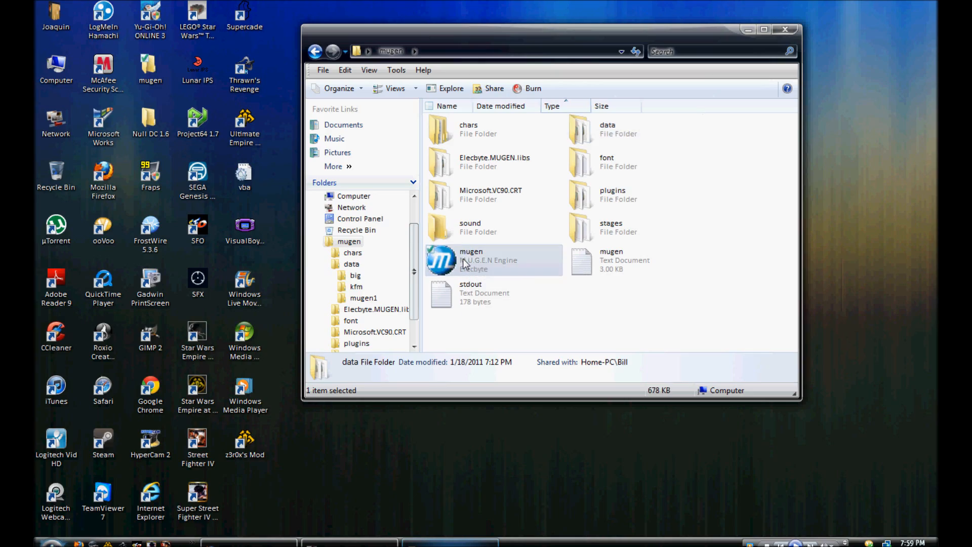
pyautogui.doubleClick(471, 260)
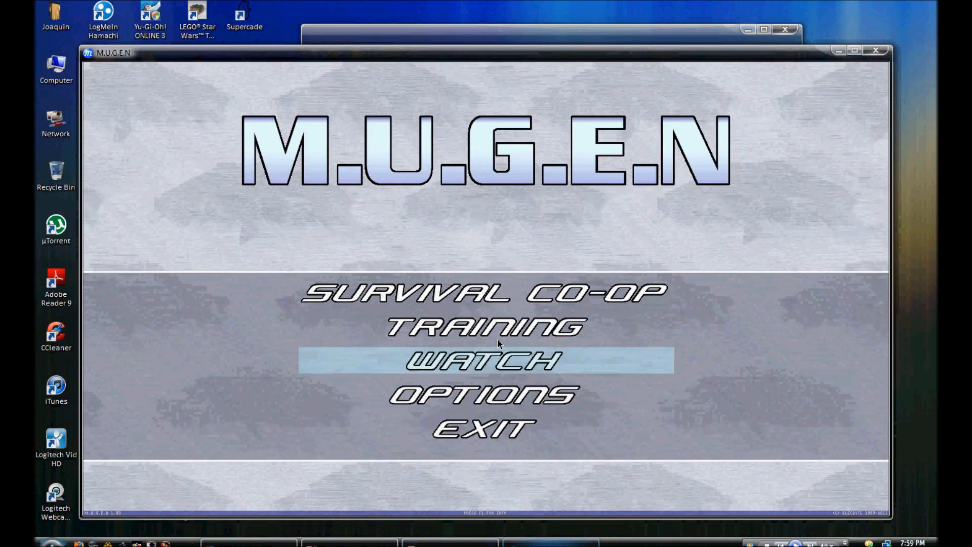
pyautogui.click(482, 395)
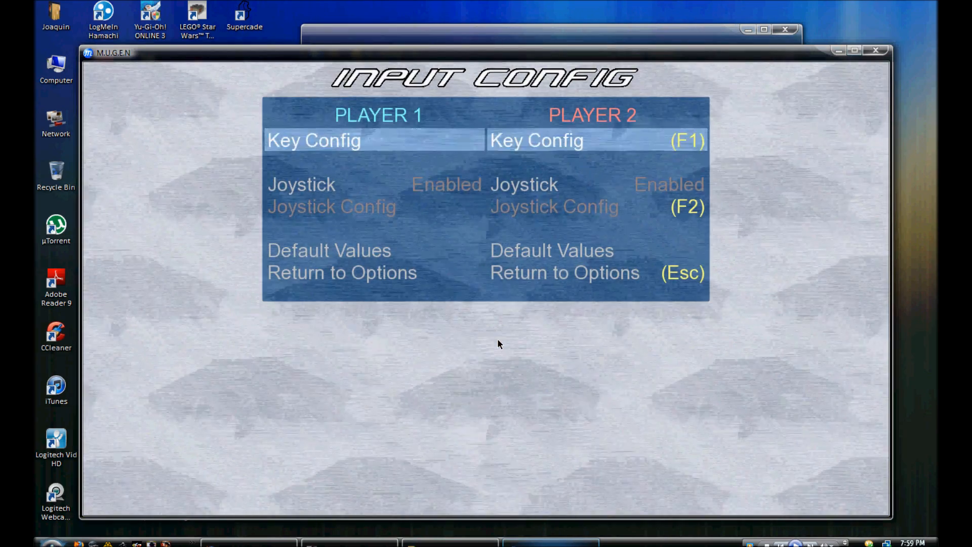
pyautogui.click(314, 140)
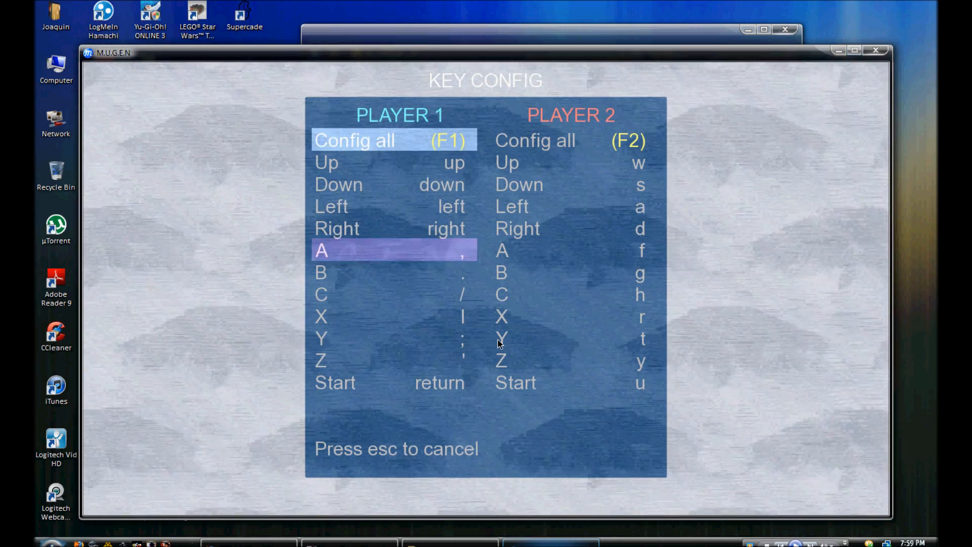
pyautogui.click(394, 251)
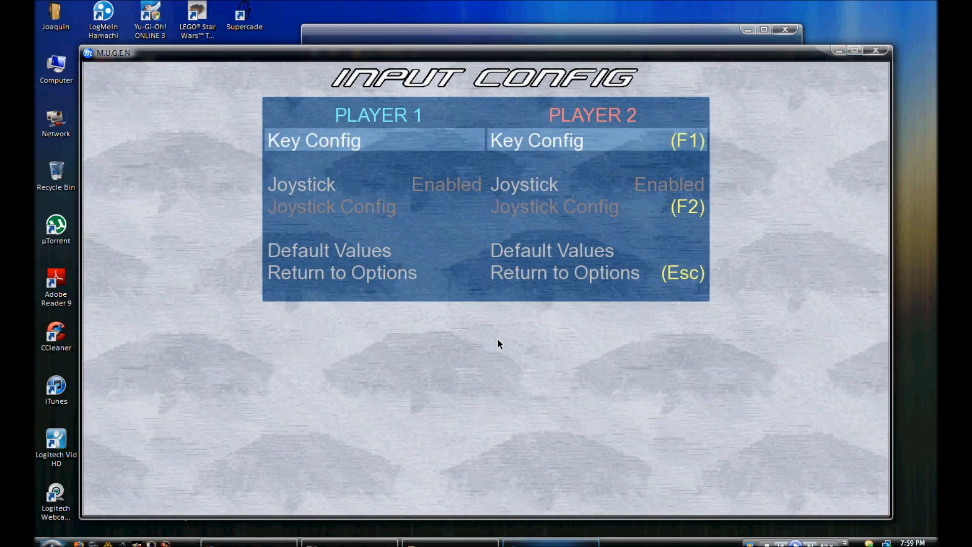
pyautogui.press('Escape')
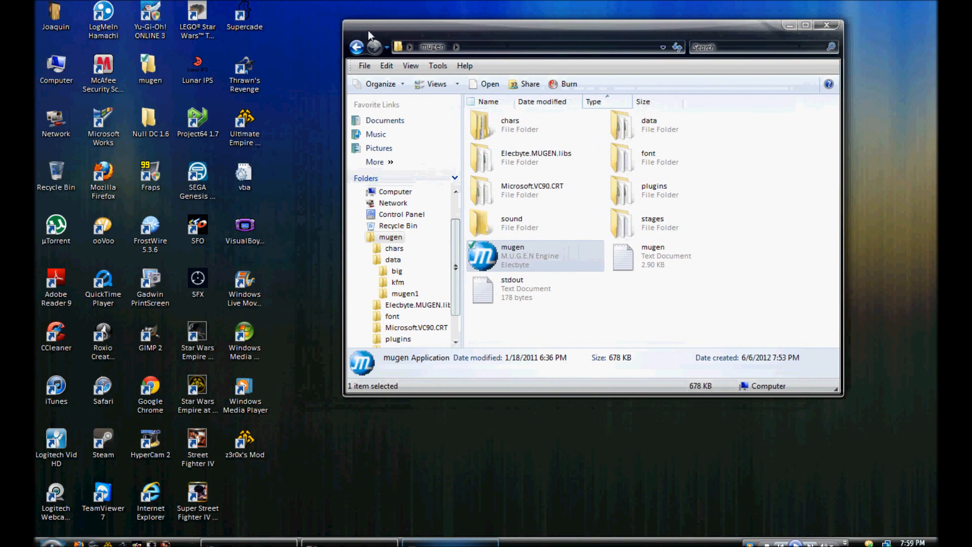
# Browse from the user folder into Downloads > Mugen Stuff and look over the archives there.
pyautogui.click(56, 15)
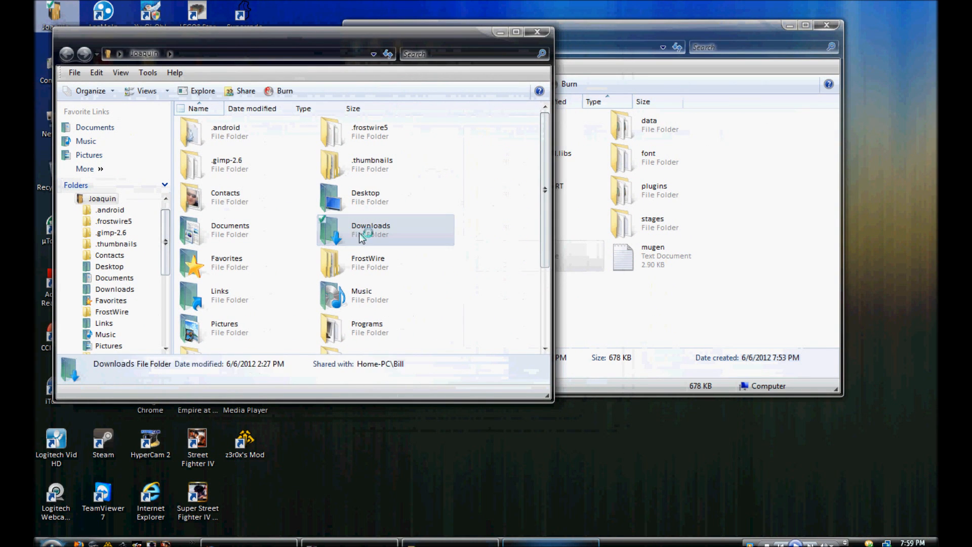
pyautogui.doubleClick(370, 230)
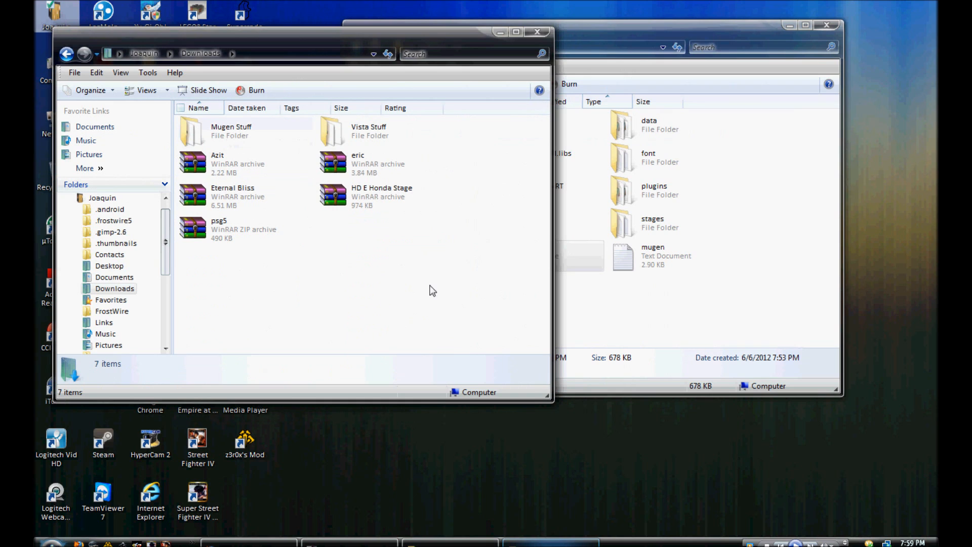
pyautogui.moveTo(453, 237)
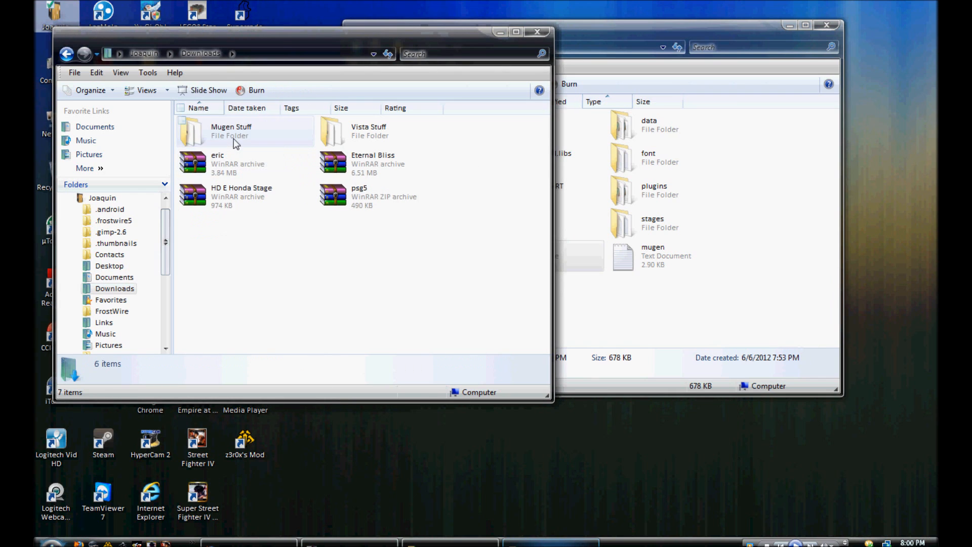
pyautogui.doubleClick(231, 130)
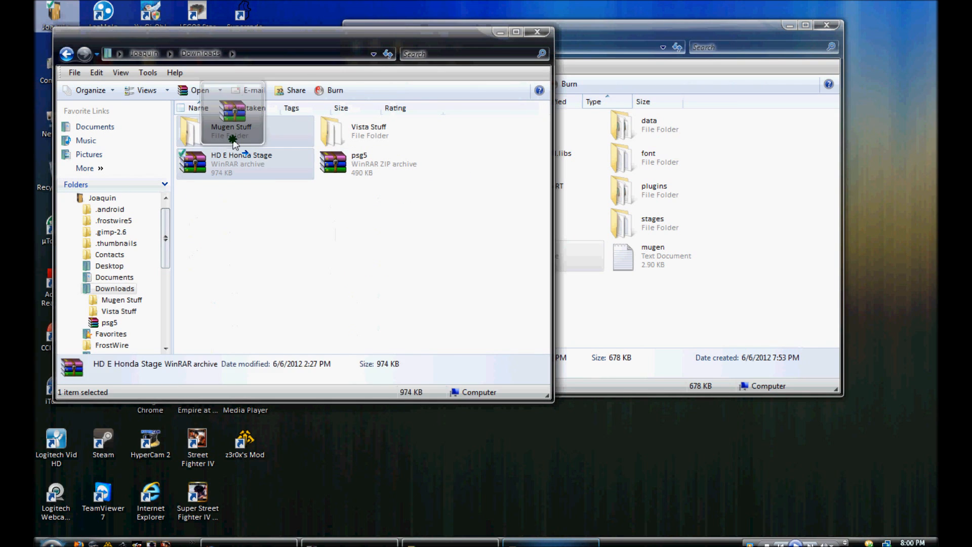
pyautogui.doubleClick(231, 117)
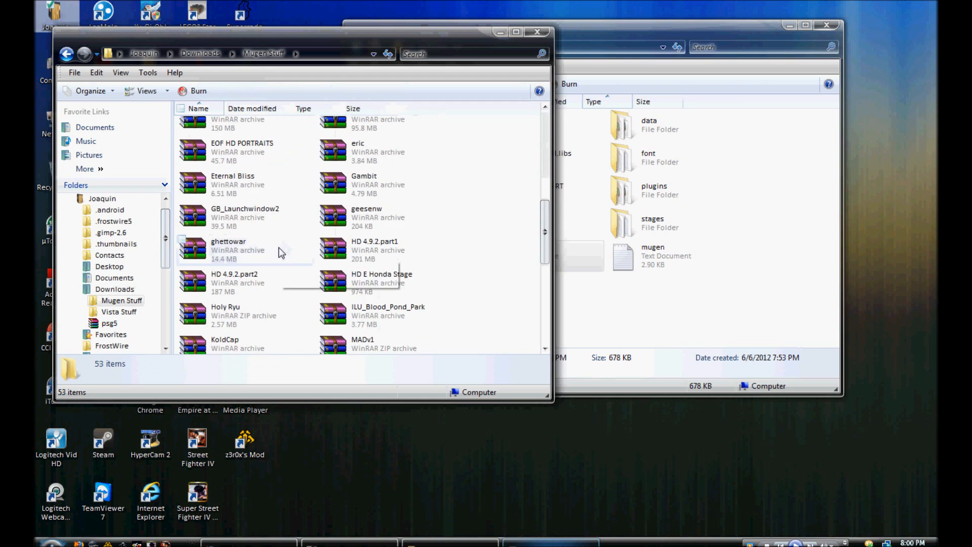
pyautogui.scroll(-3)
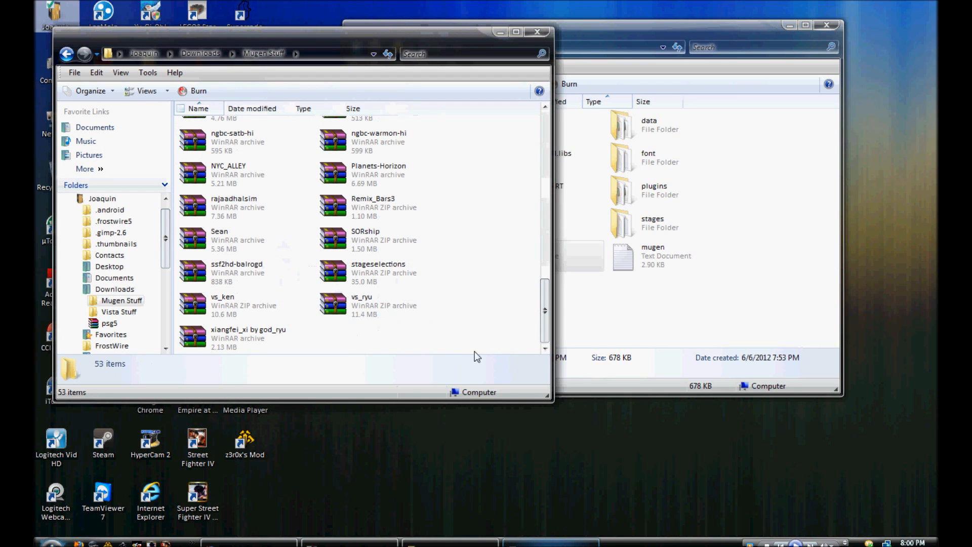
pyautogui.click(222, 297)
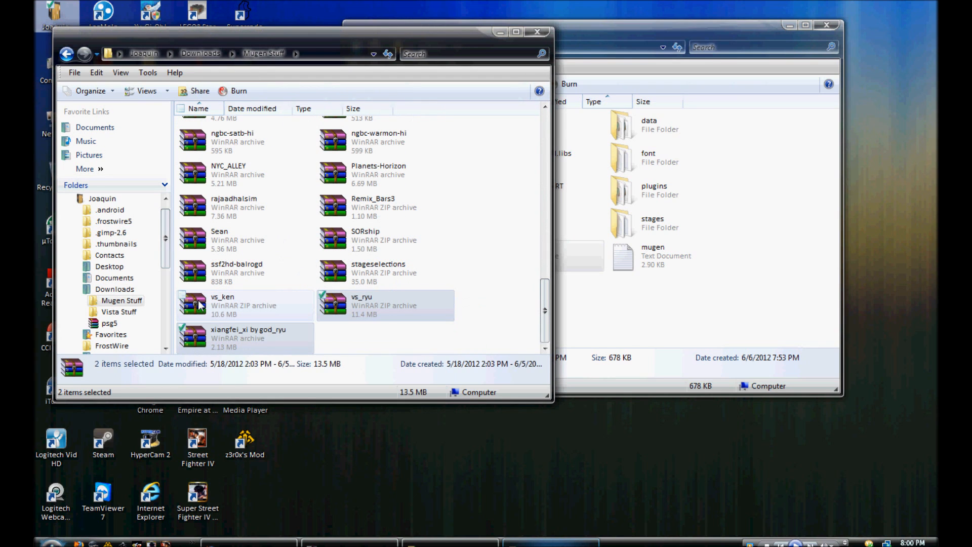
pyautogui.click(244, 305)
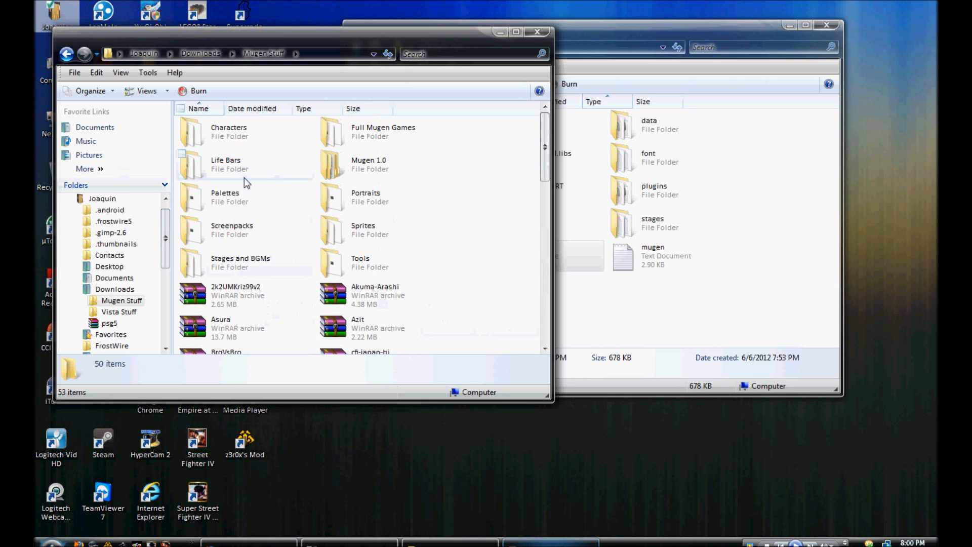
# Open Screenpacks > Mugen 1.0 Screenpacks and select the EVE Battle HD archive.
pyautogui.click(232, 230)
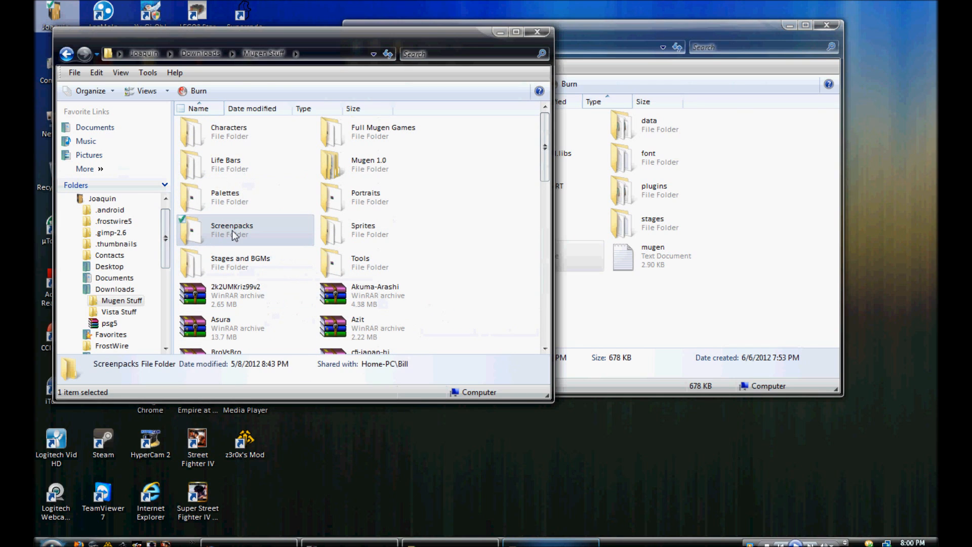
pyautogui.doubleClick(232, 230)
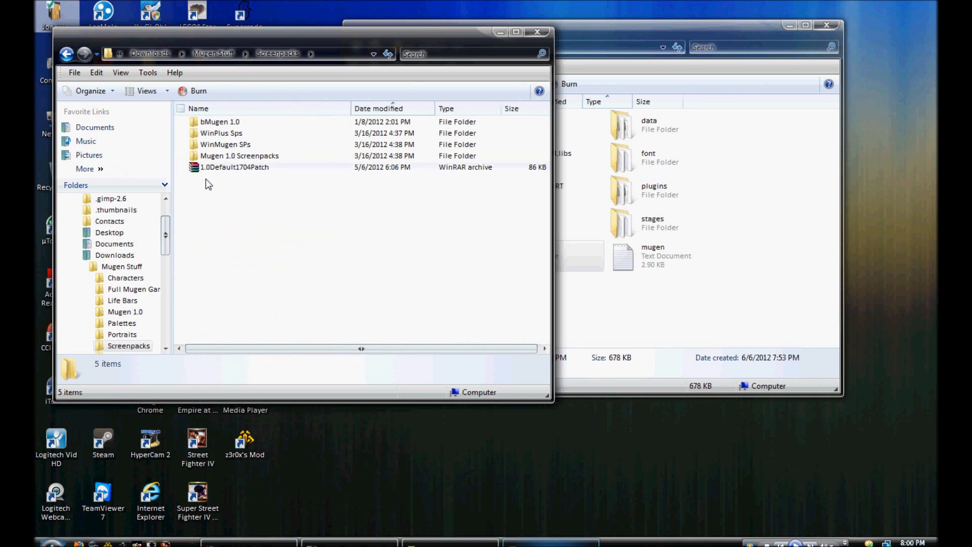
pyautogui.moveTo(216, 160)
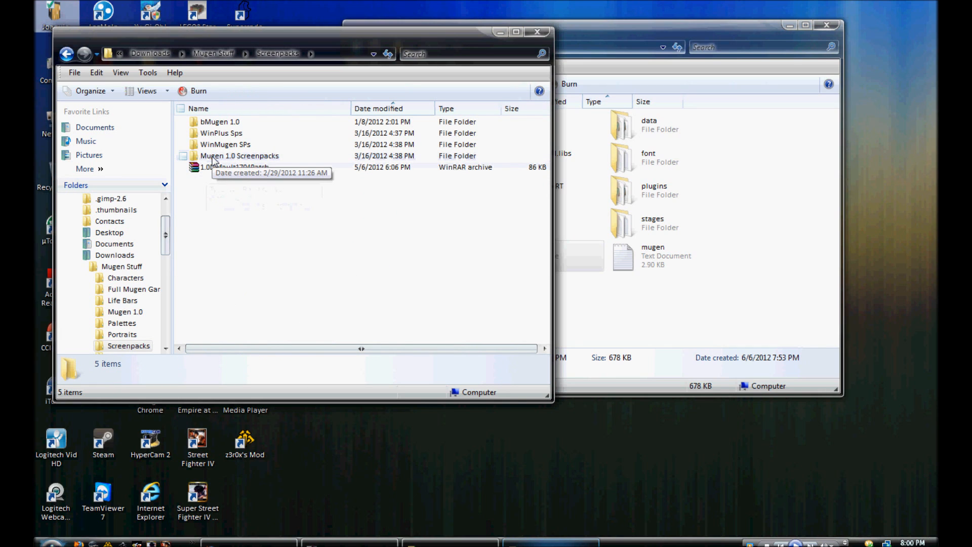
pyautogui.doubleClick(239, 156)
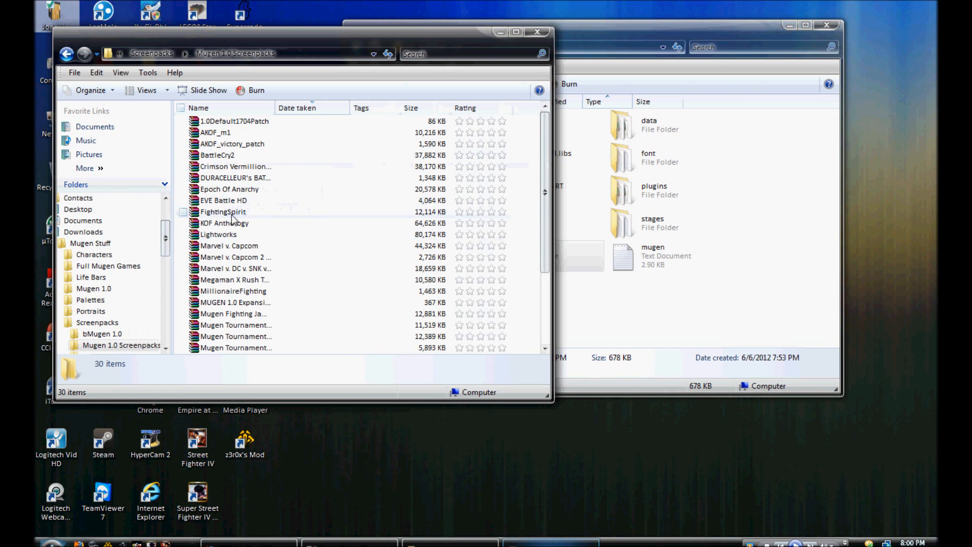
pyautogui.click(223, 199)
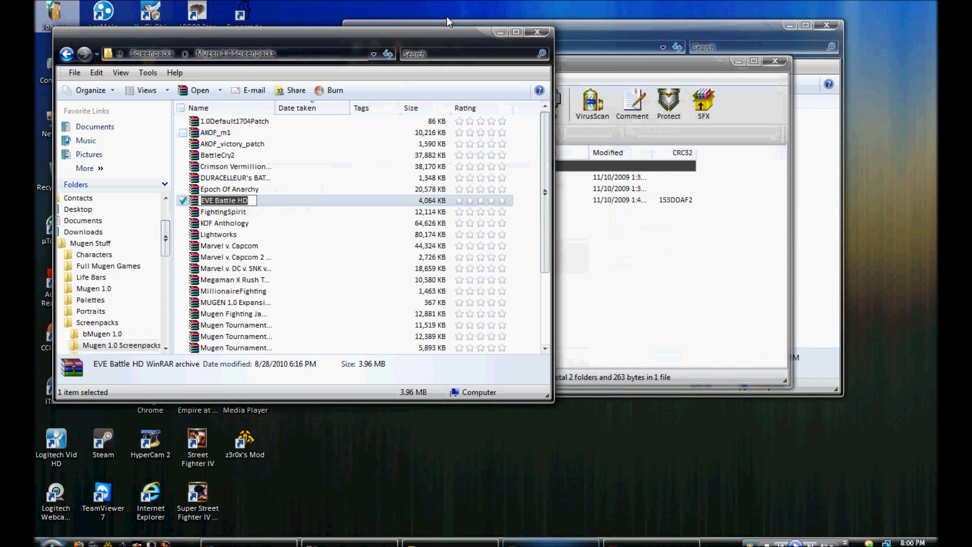
# Open EVE Battle HD in WinRAR and merge its data and font folders into mugen, replacing all conflicts.
pyautogui.doubleClick(225, 200)
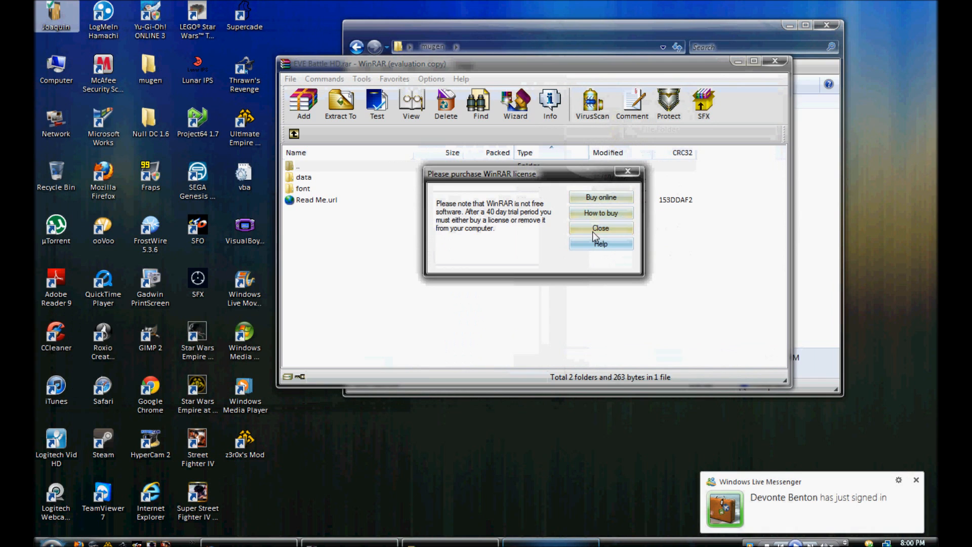
pyautogui.click(600, 228)
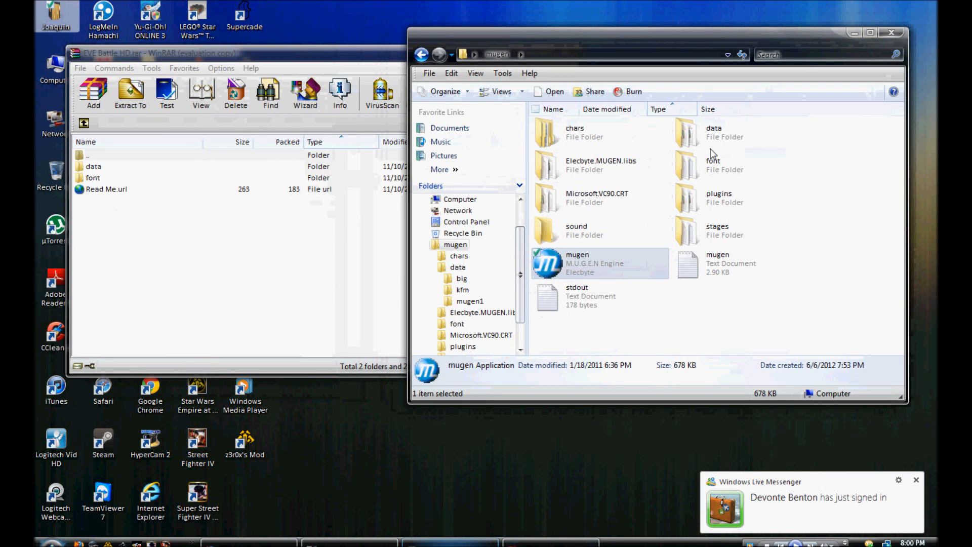
pyautogui.moveTo(713, 138)
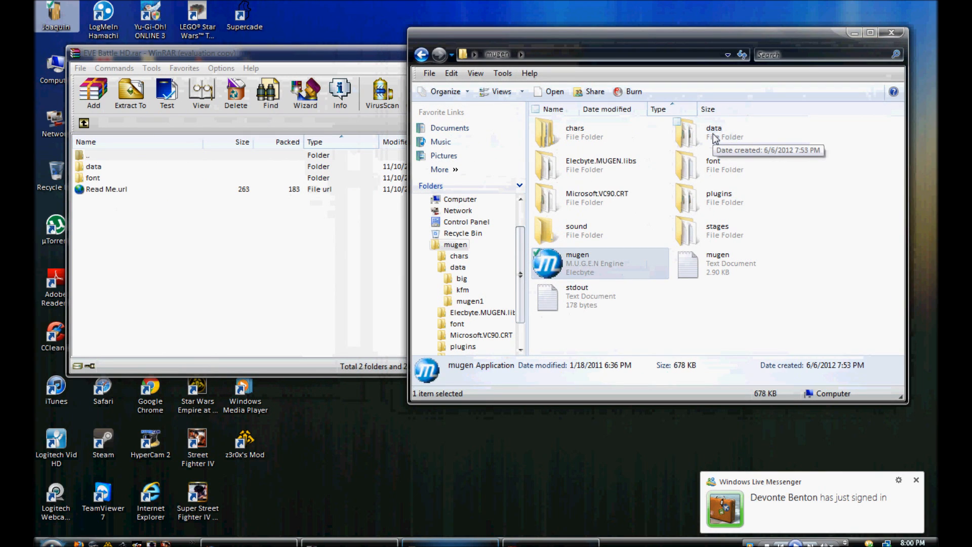
pyautogui.moveTo(713, 141)
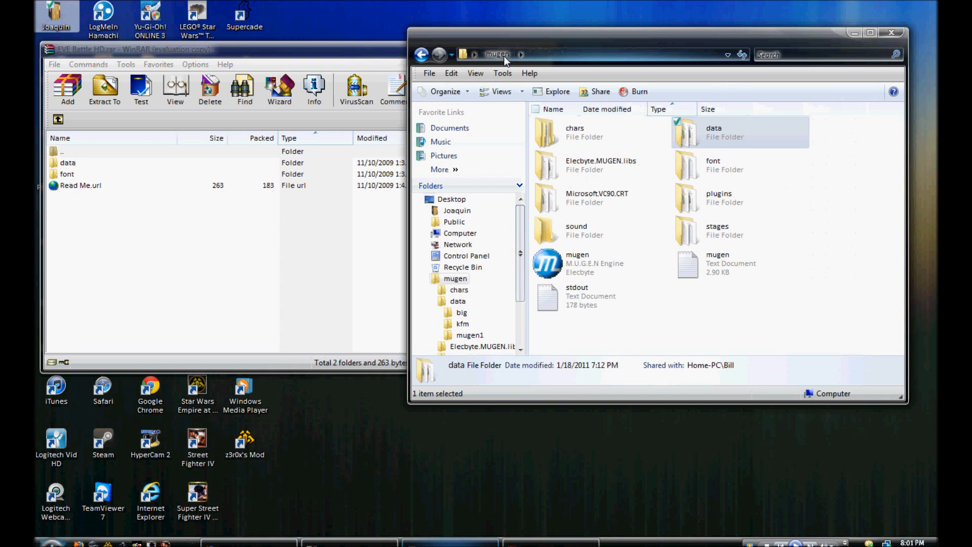
pyautogui.moveTo(350, 206)
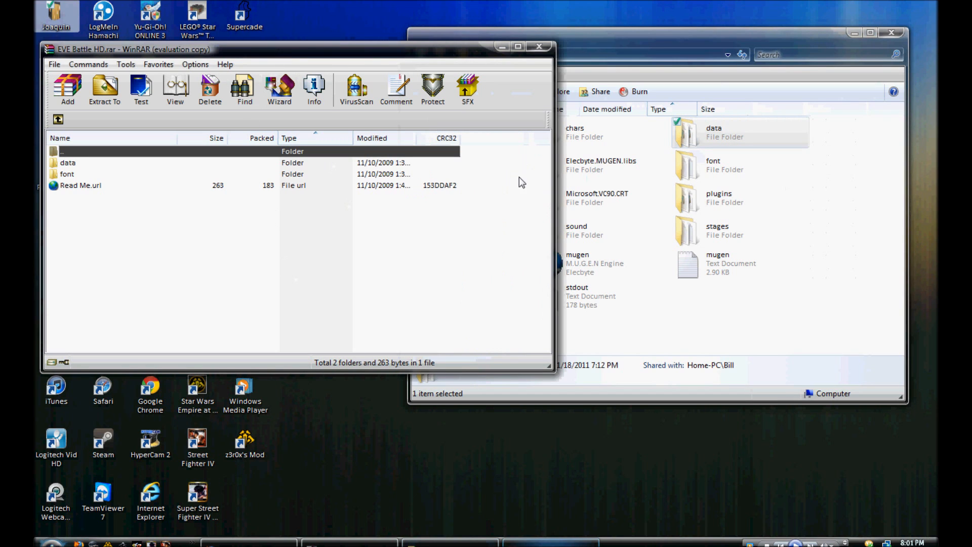
pyautogui.click(104, 90)
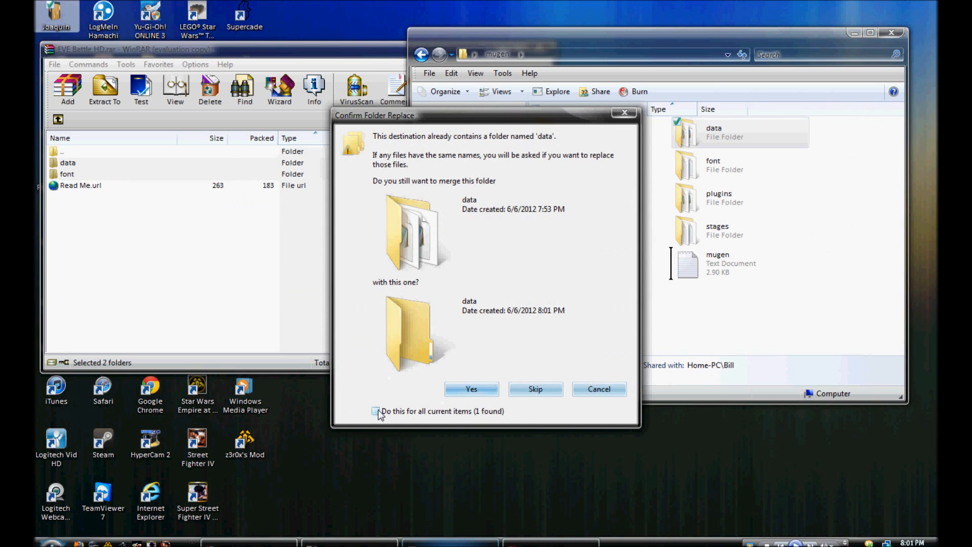
pyautogui.click(375, 411)
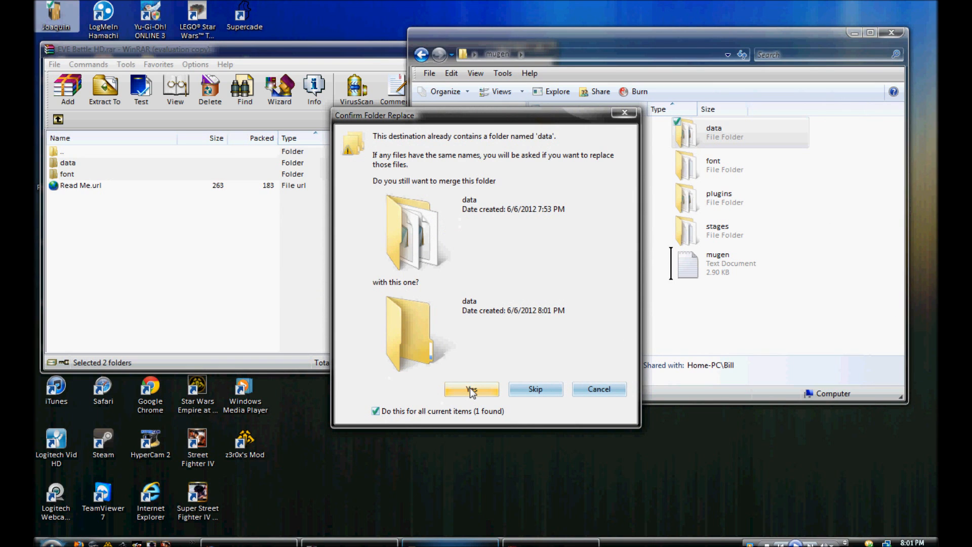
pyautogui.click(472, 389)
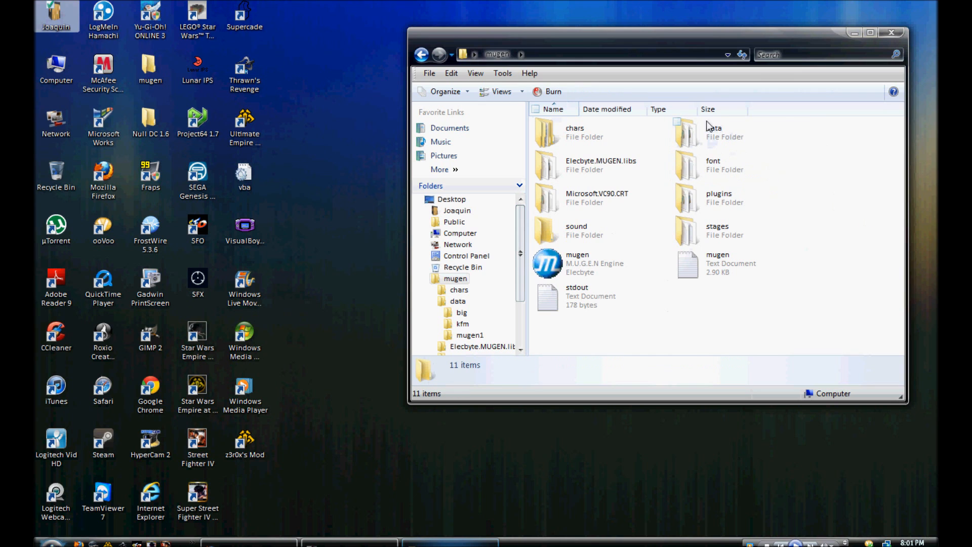
# Open the merged data folder, sort it by name and enter its mugen1 subfolder.
pyautogui.click(714, 132)
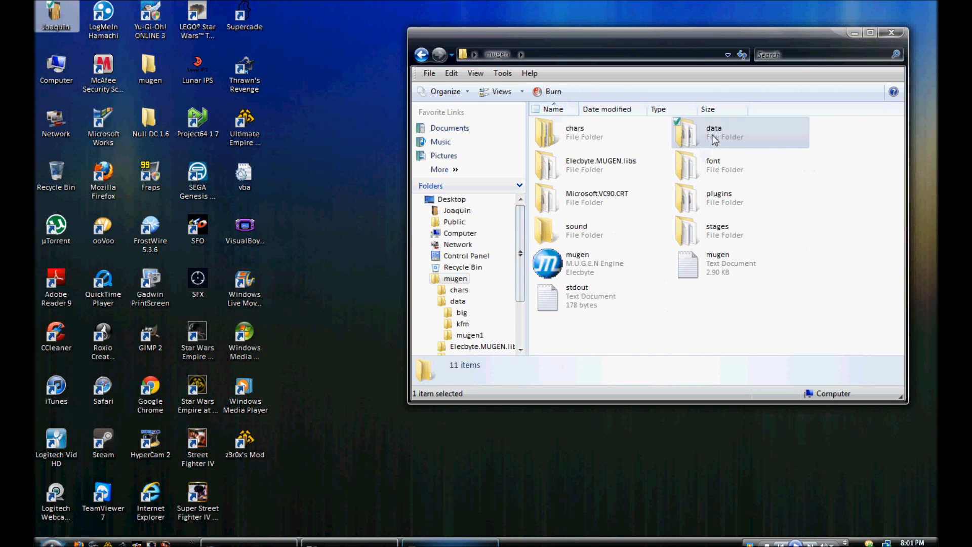
pyautogui.doubleClick(714, 132)
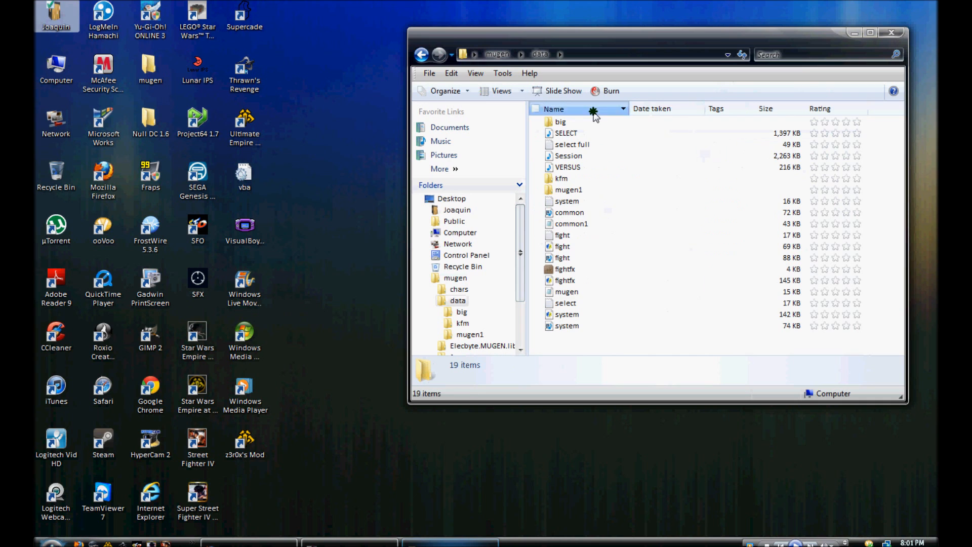
pyautogui.click(553, 108)
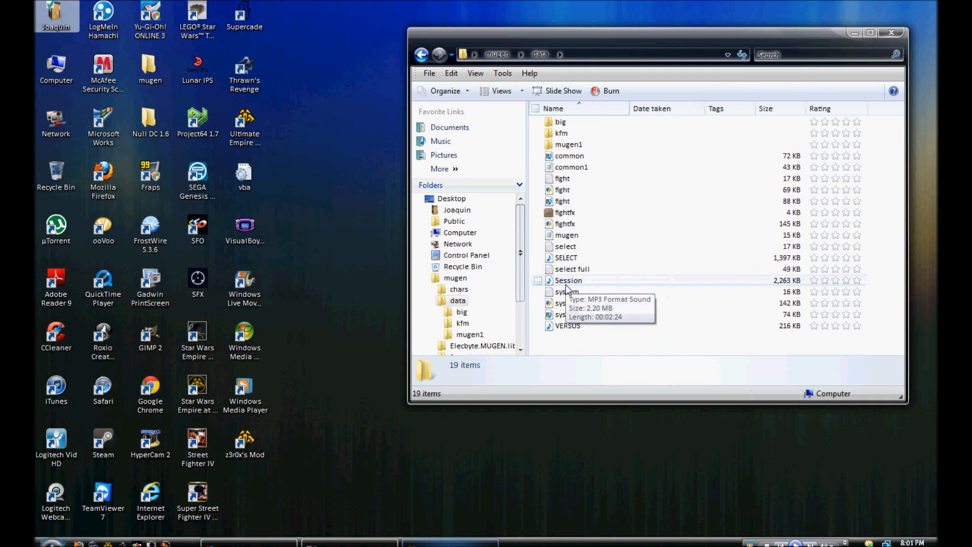
pyautogui.doubleClick(566, 292)
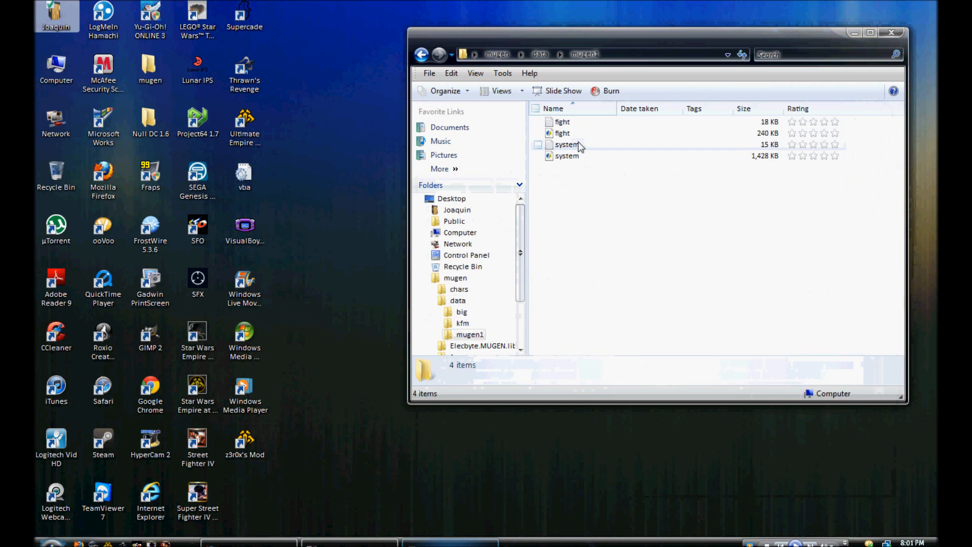
# Open mugen1's system.def in Notepad and scroll through its settings.
pyautogui.doubleClick(567, 144)
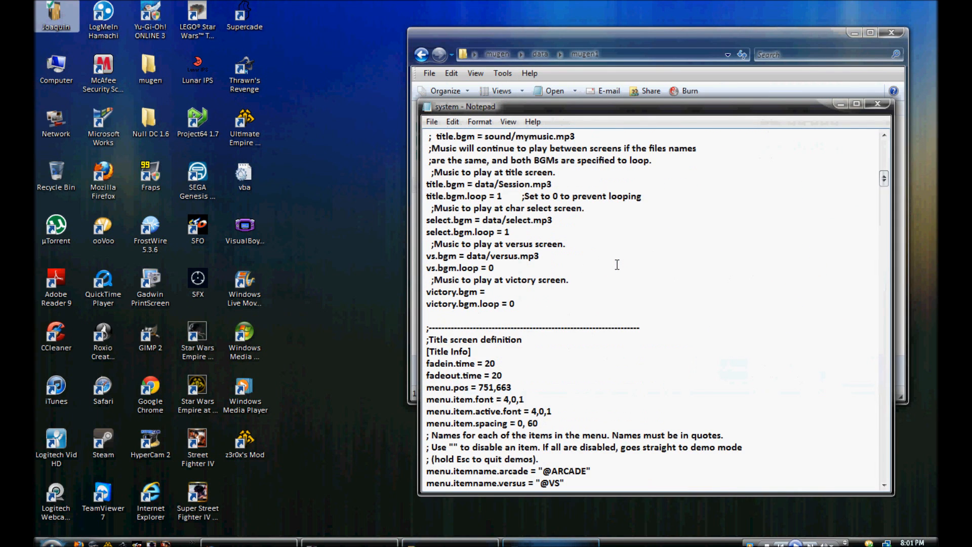
pyautogui.scroll(-3)
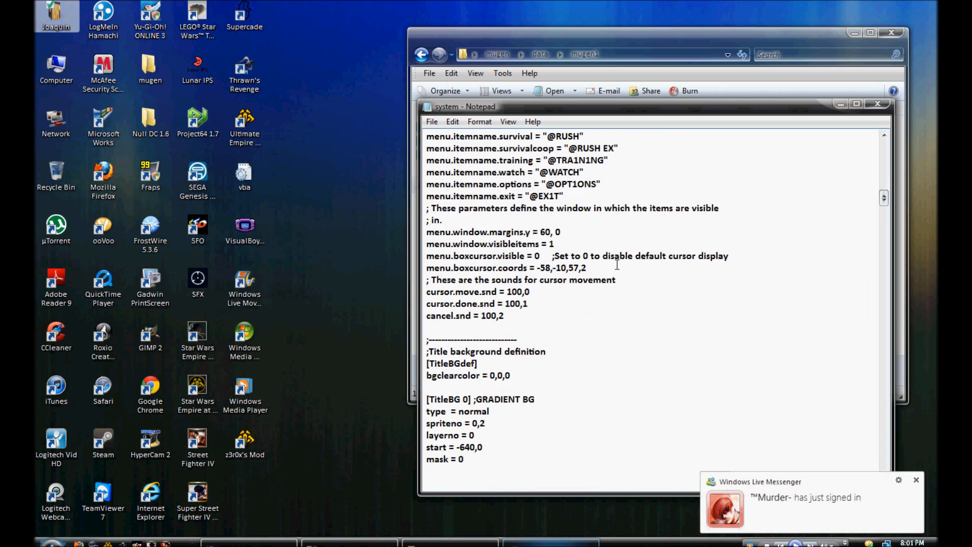
pyautogui.scroll(-3)
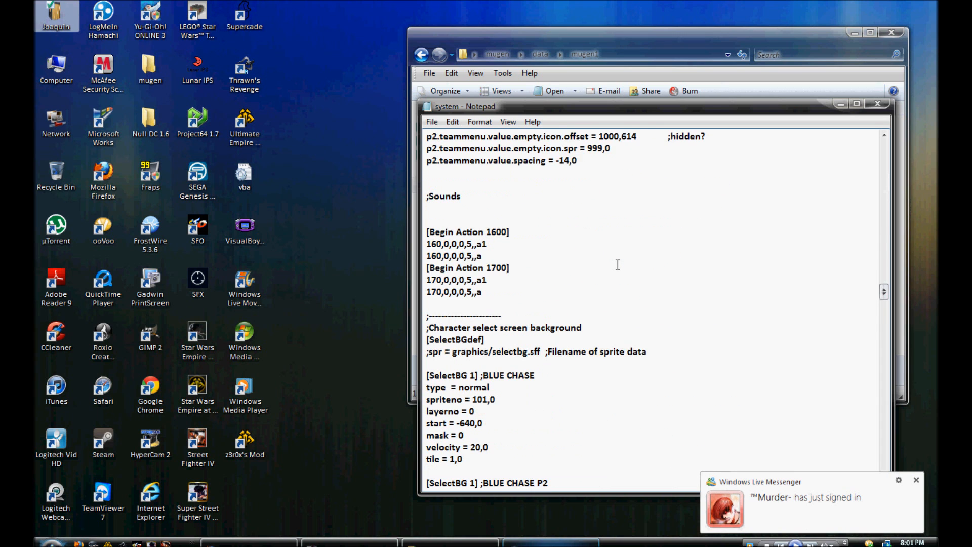
pyautogui.scroll(-3)
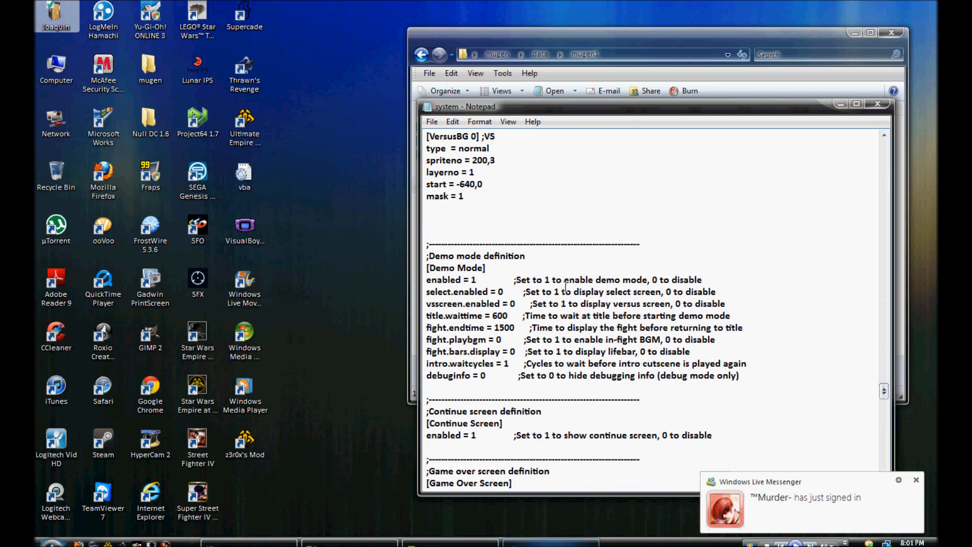
pyautogui.scroll(-3)
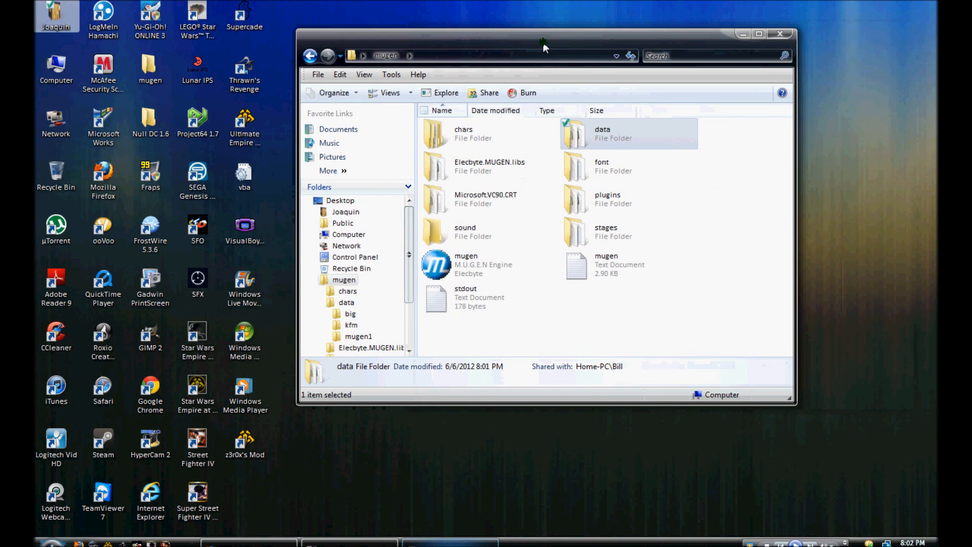
pyautogui.moveTo(465, 265)
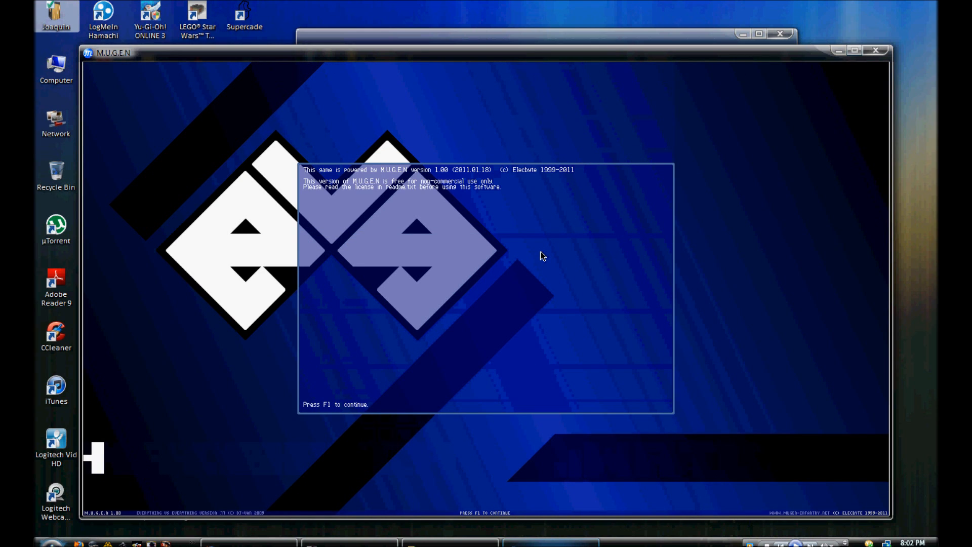
# Continue past the license notice to the EVE Battle HD title screen.
pyautogui.press('f1')
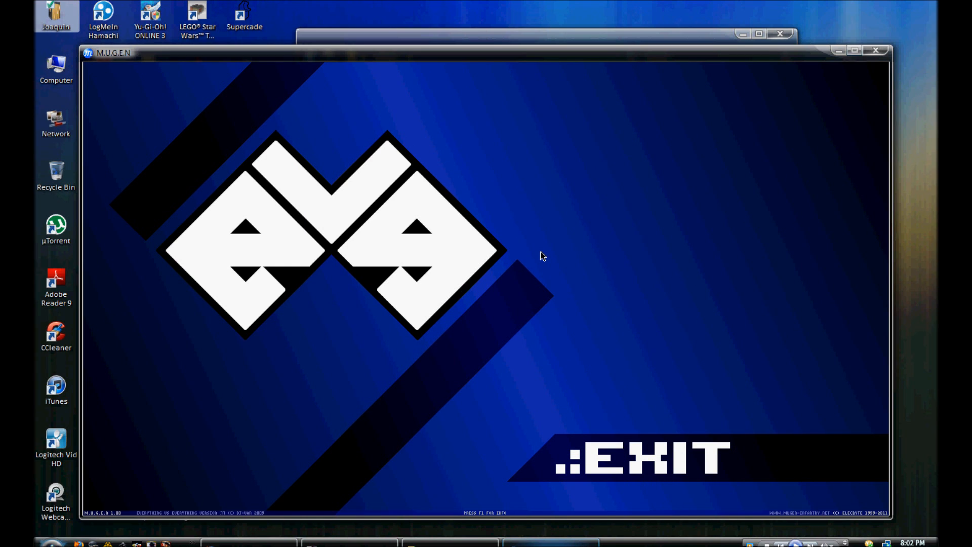
pyautogui.moveTo(476, 230)
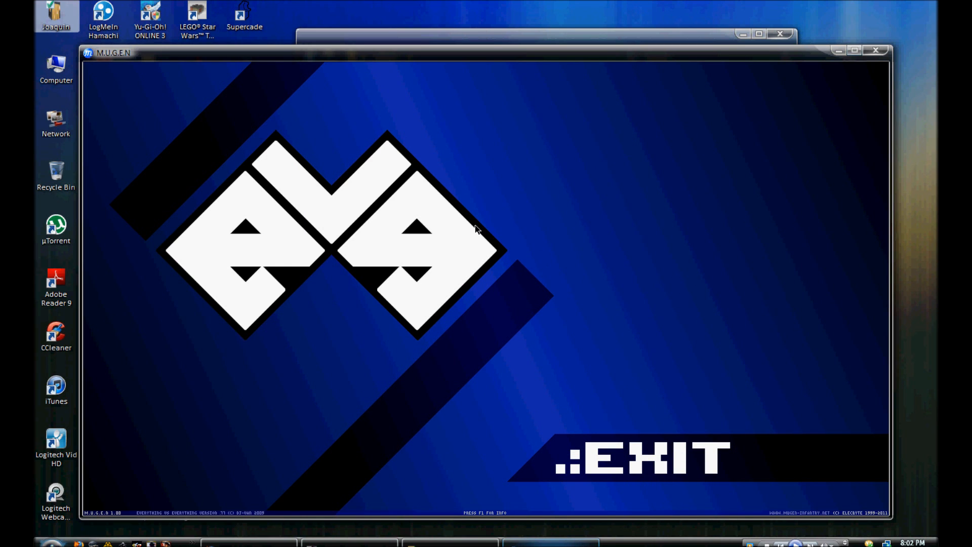